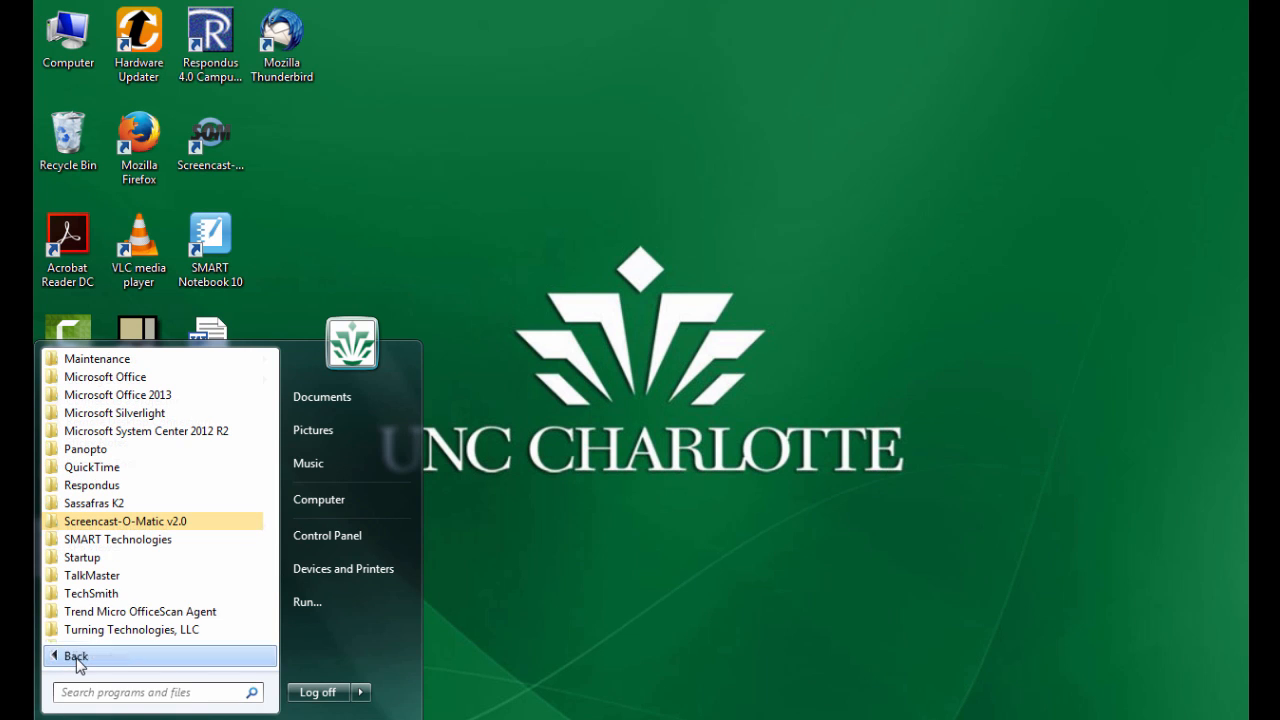
Step: Launch Outlook from the Start menu and start Add Account from the File Info page
left_click(117, 394)
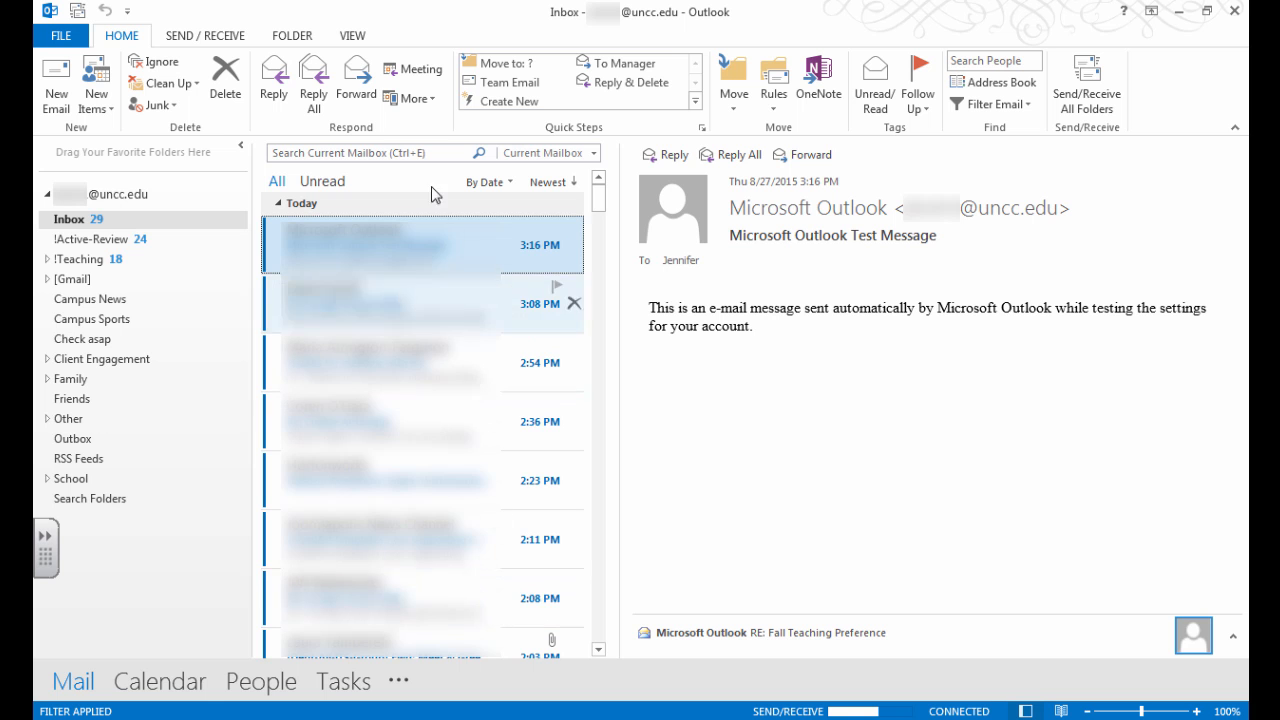
left_click(60, 35)
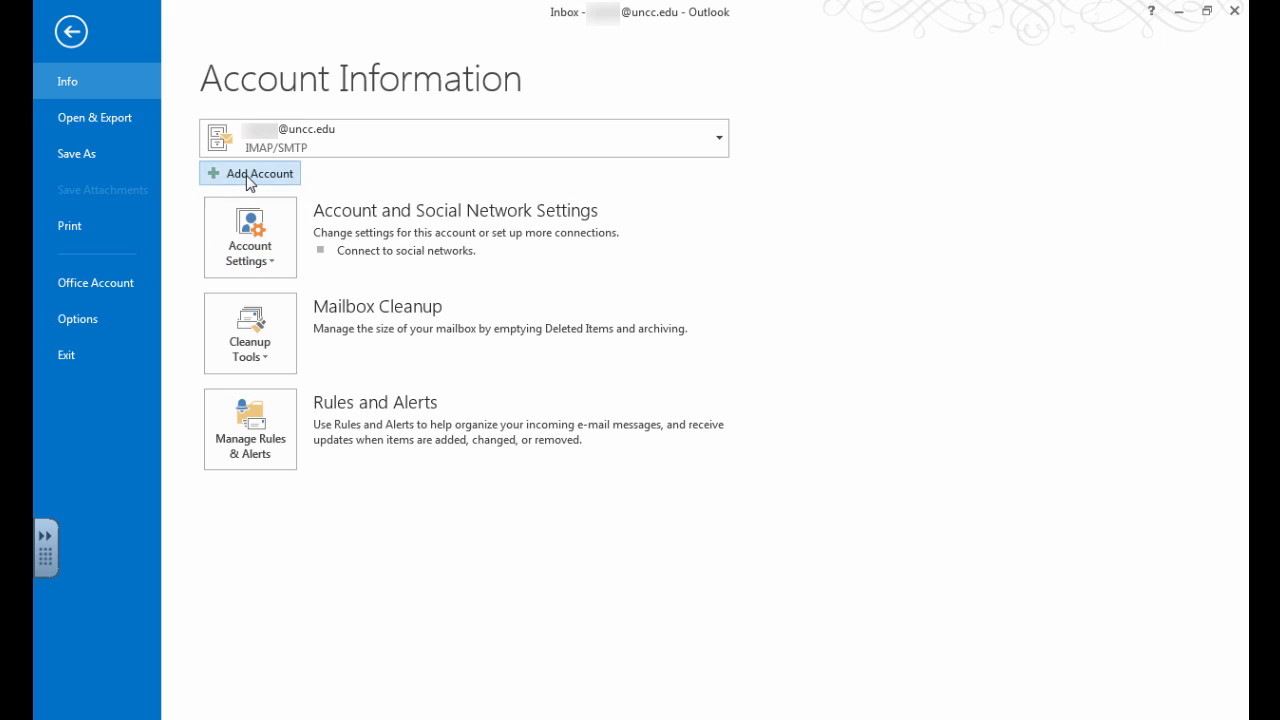
left_click(250, 173)
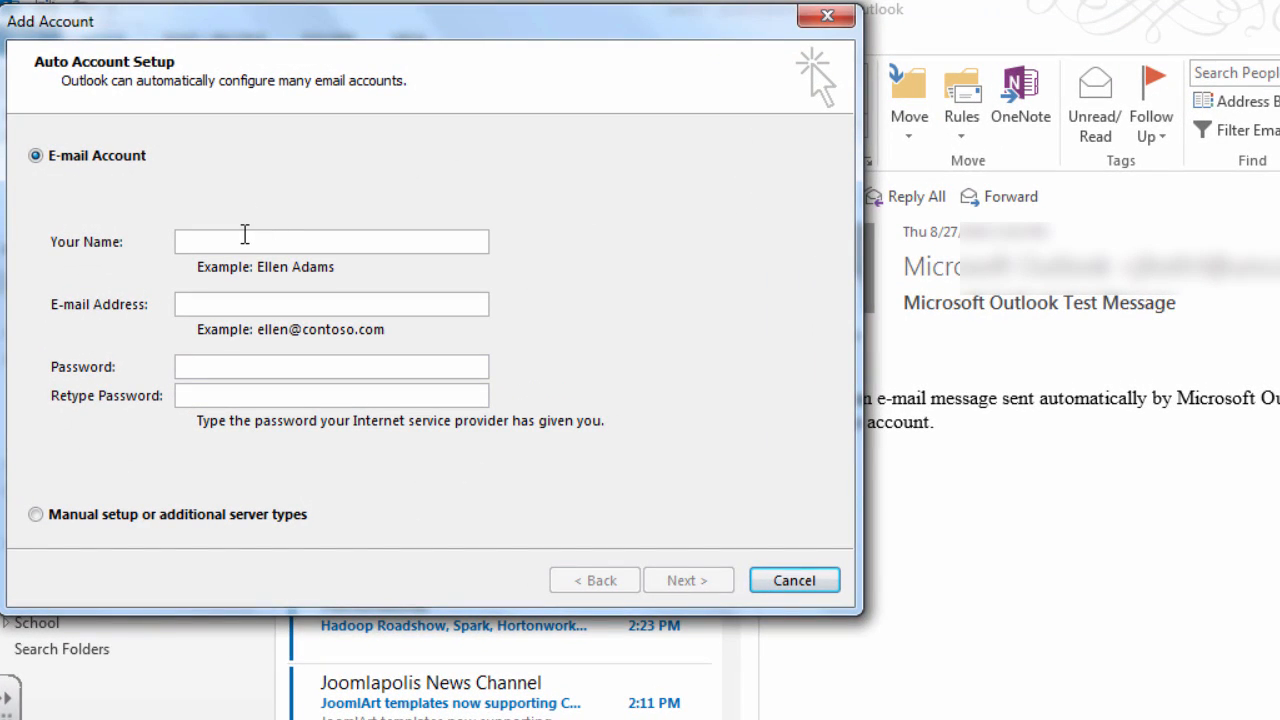
type("ITS")
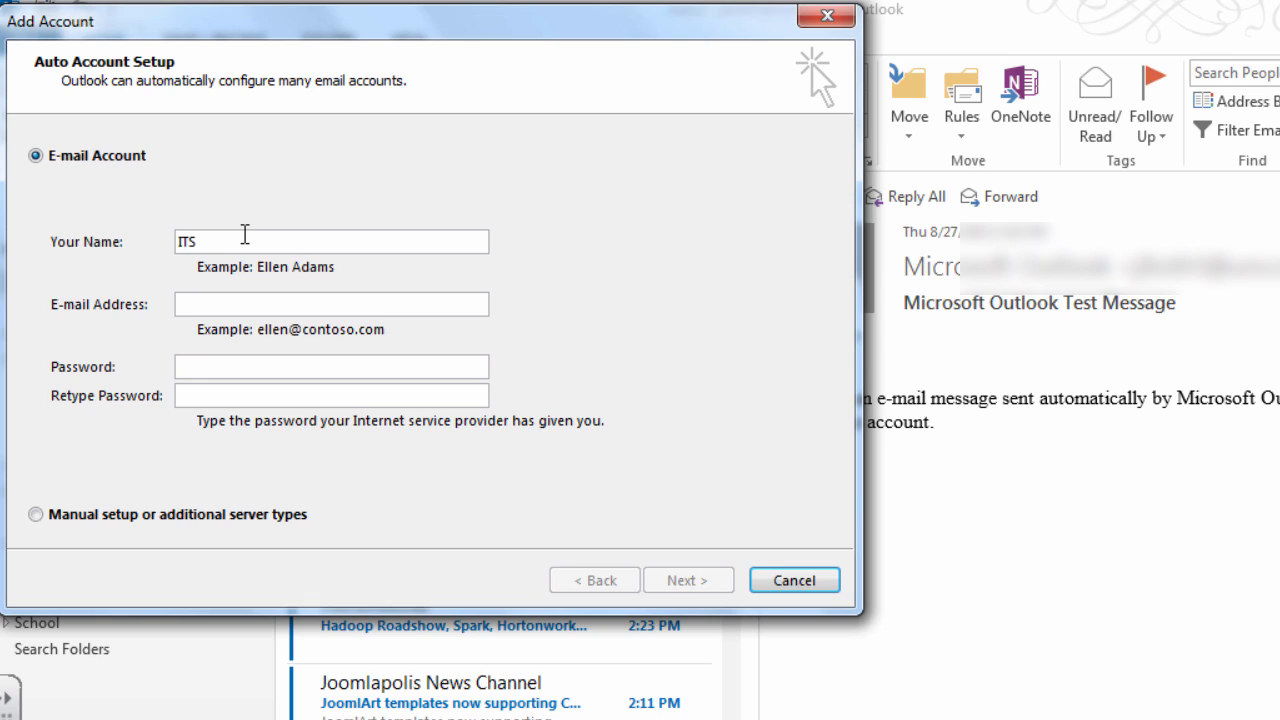
type("-Training")
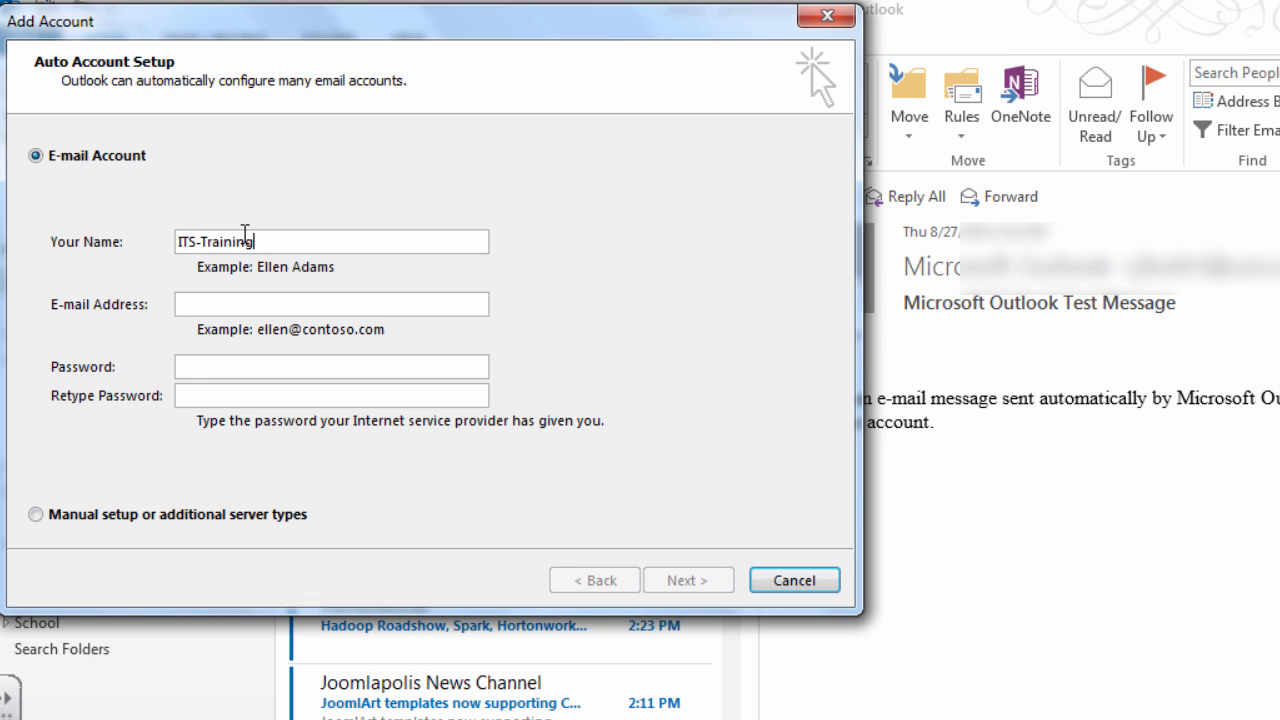
type("Staff")
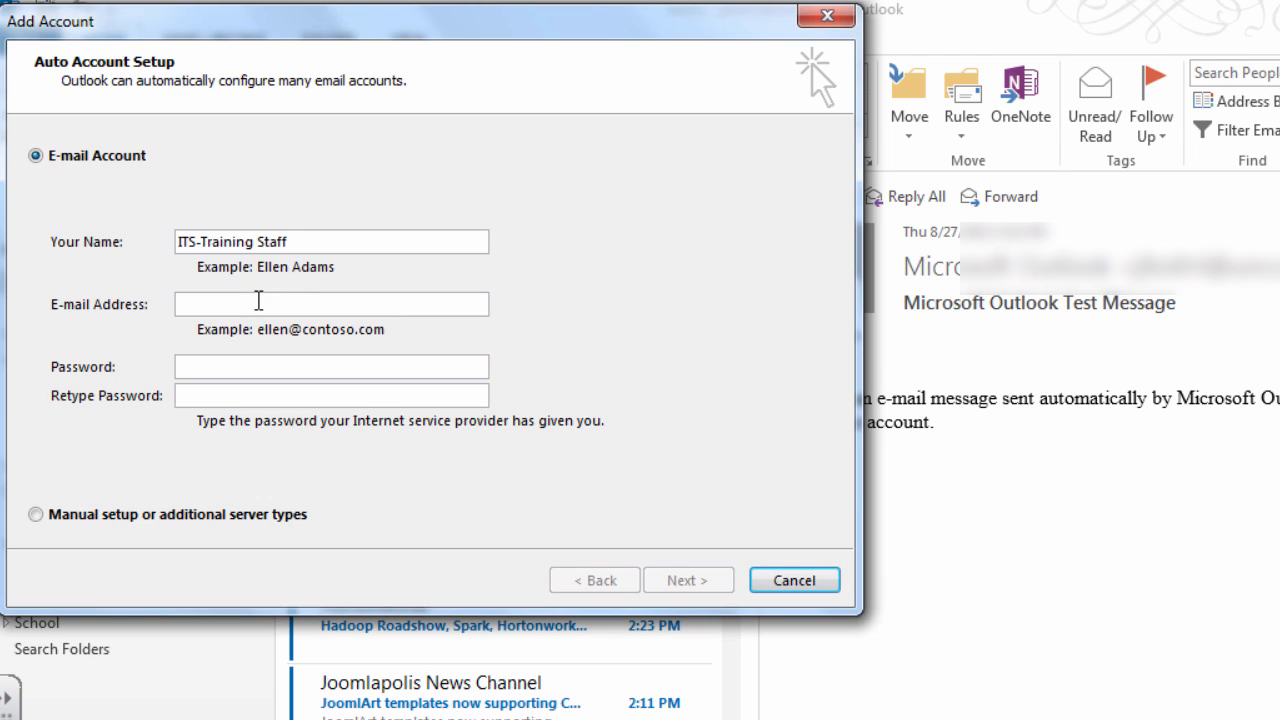
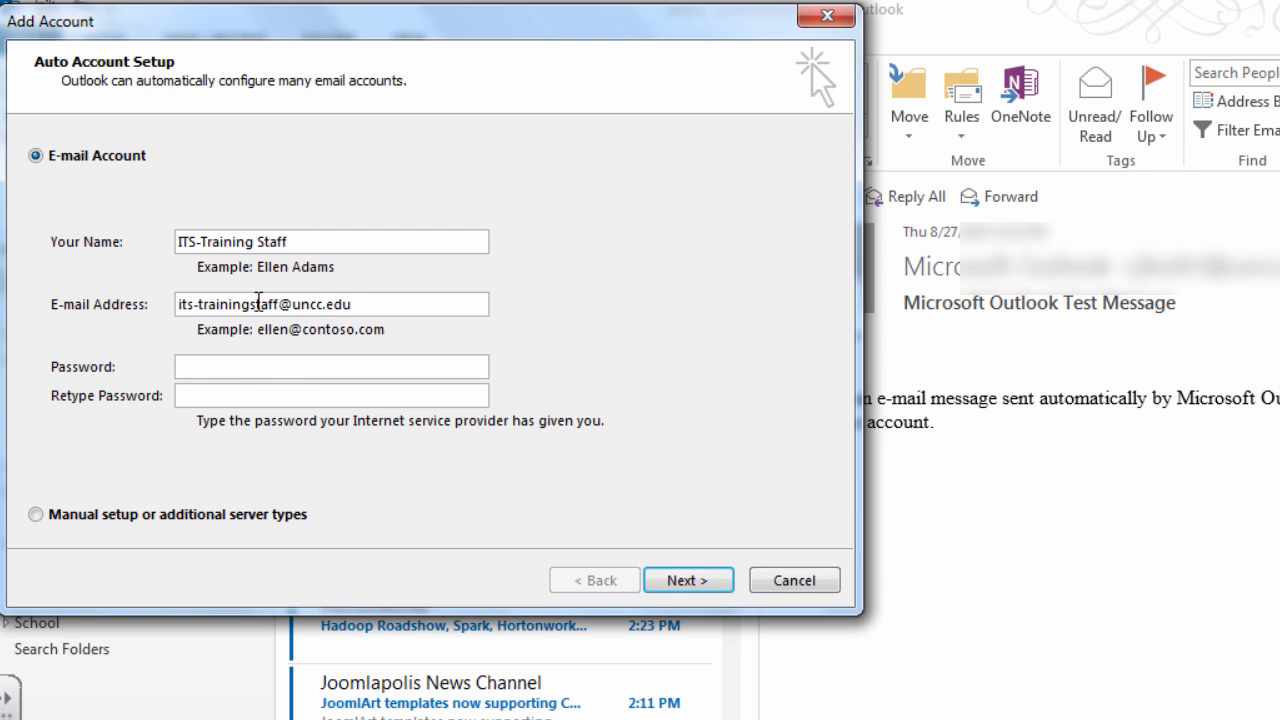
type("•")
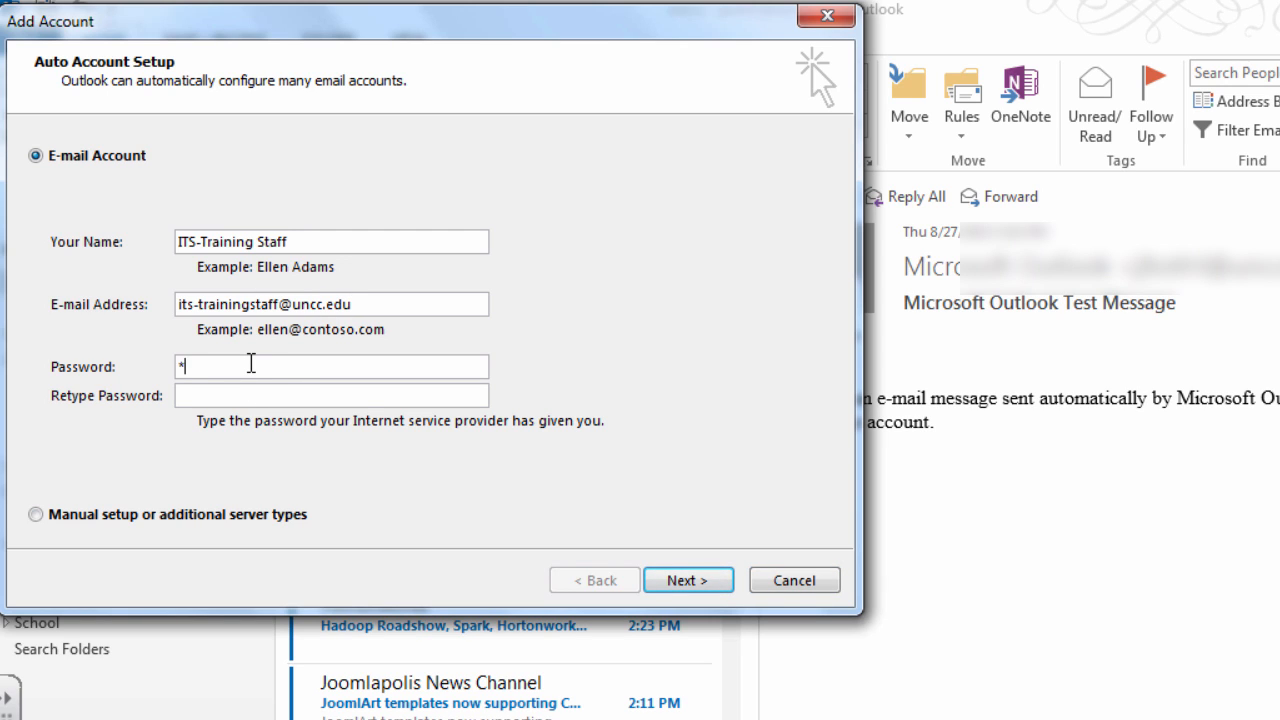
type("password")
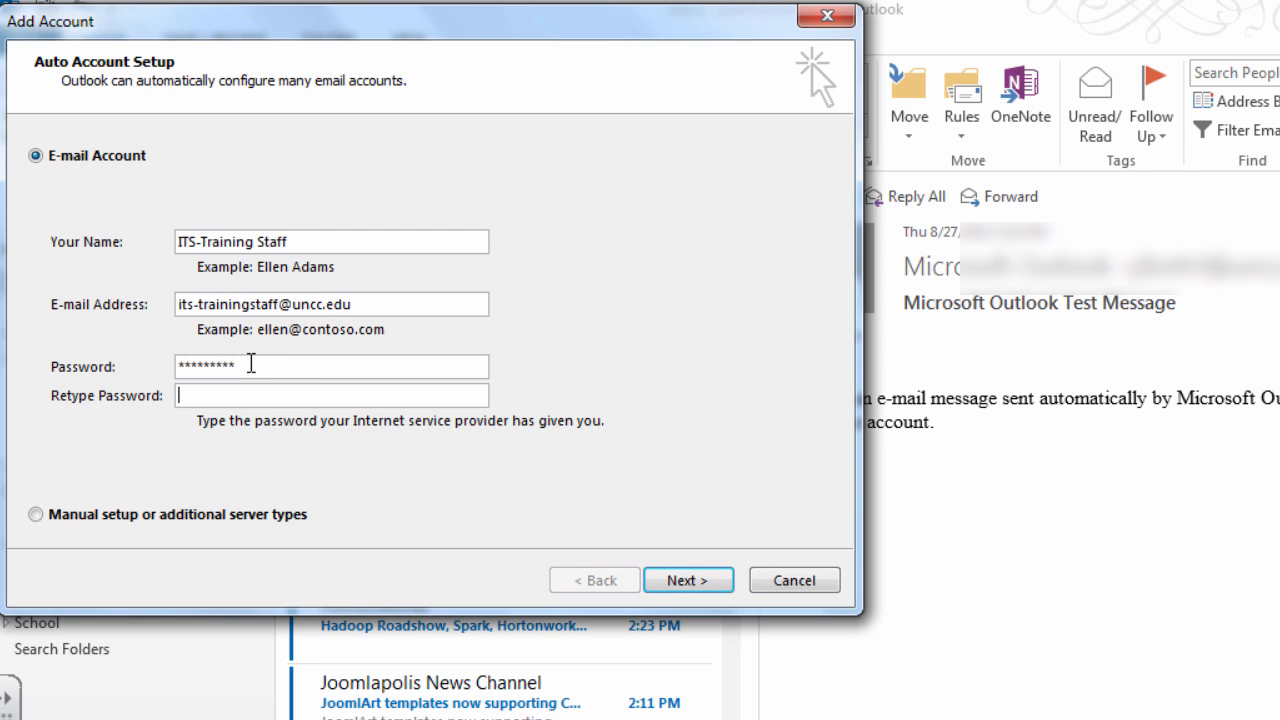
type("*******")
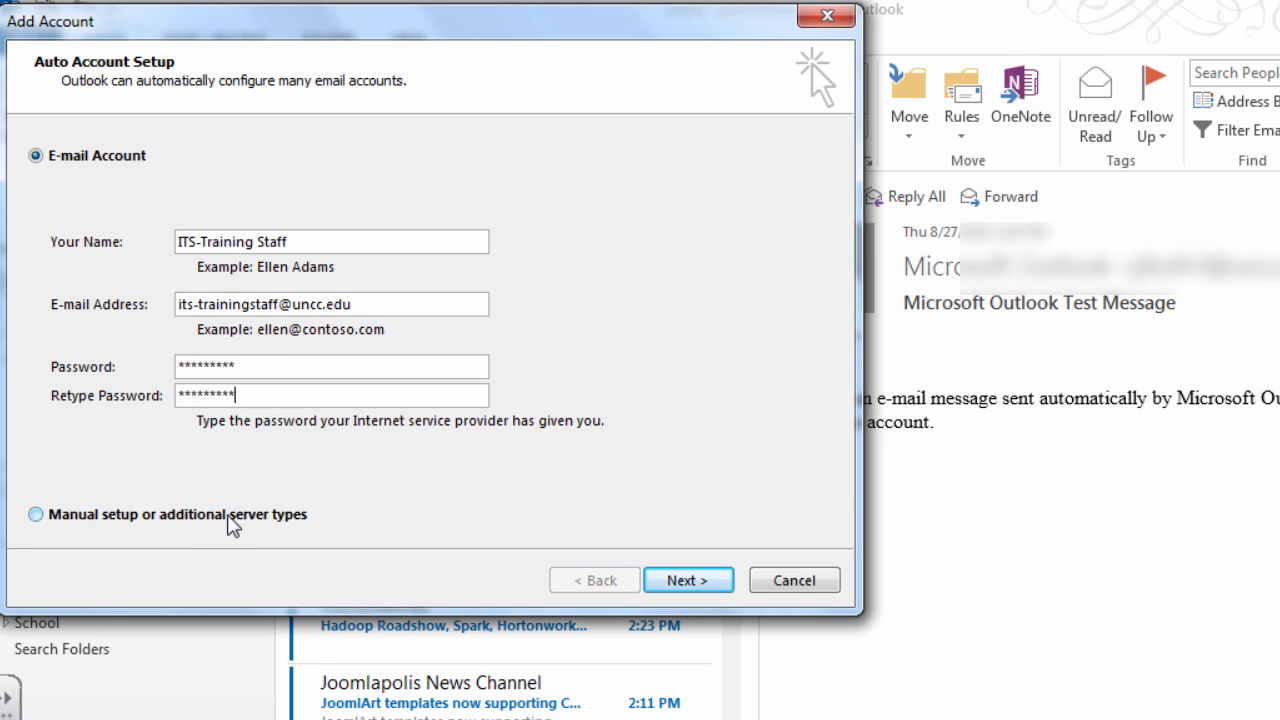
left_click(35, 514)
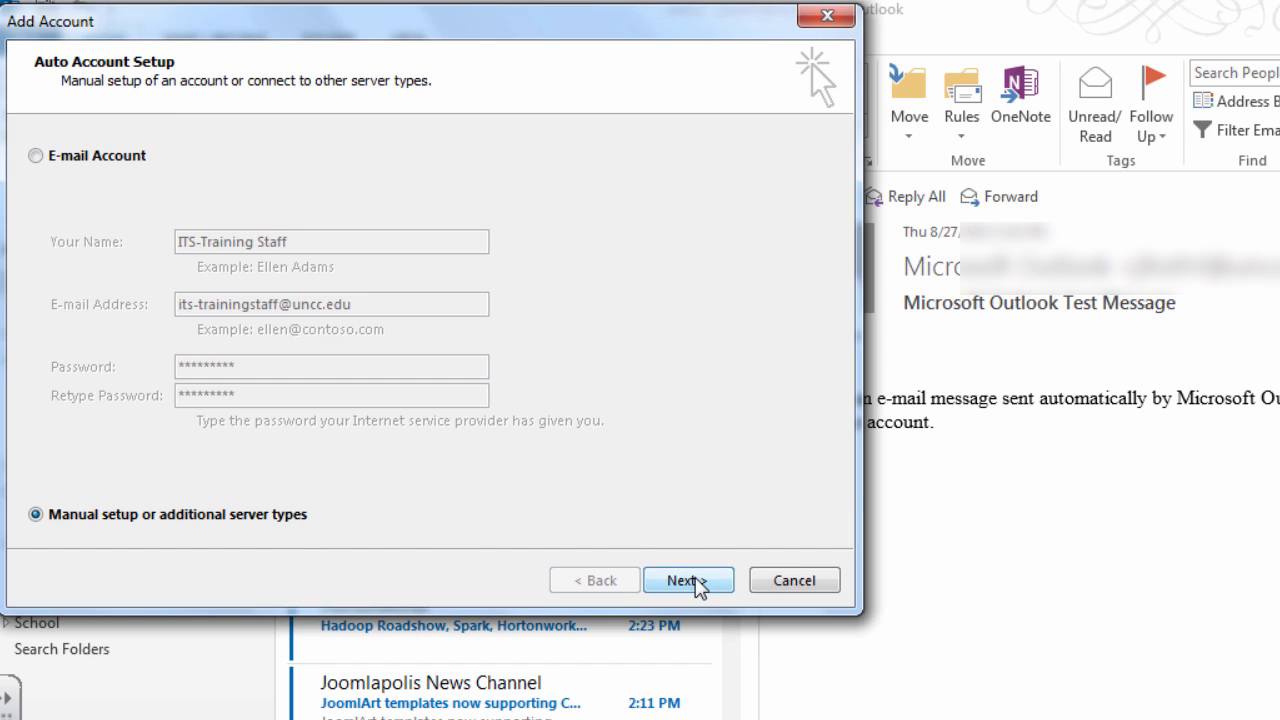
Step: Choose POP or IMAP as the service and reach the server settings form
left_click(688, 580)
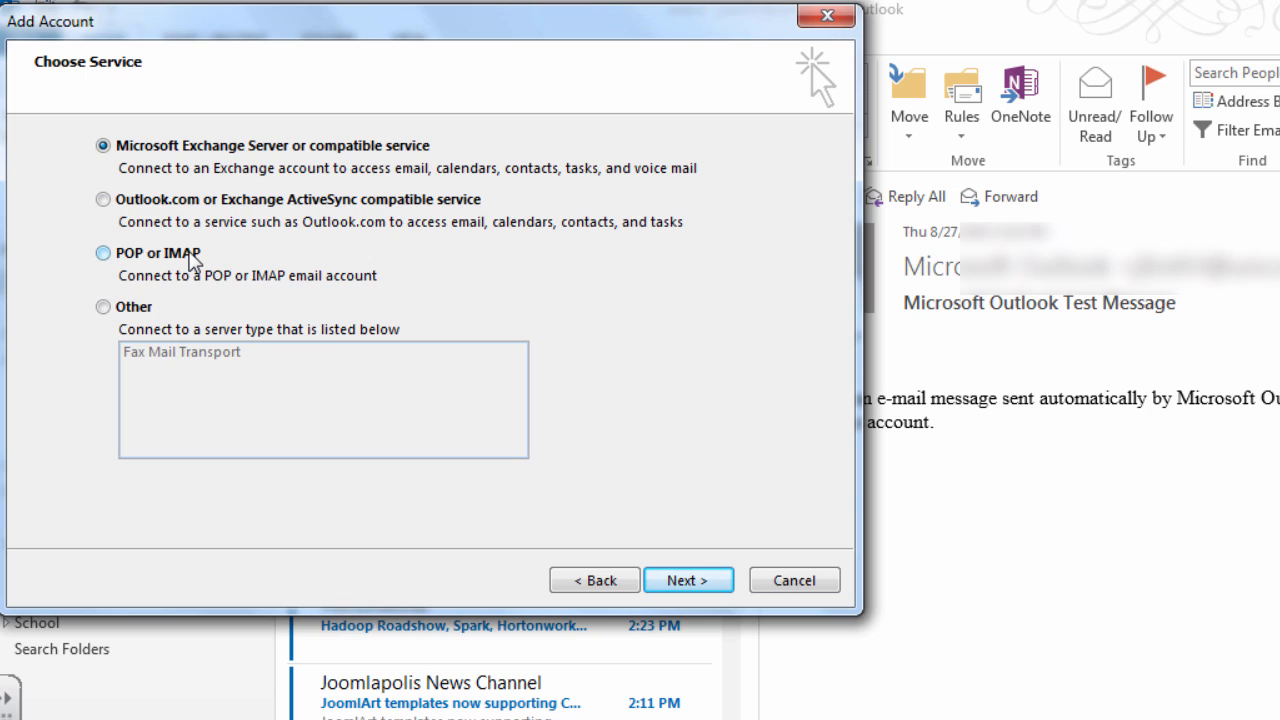
left_click(103, 253)
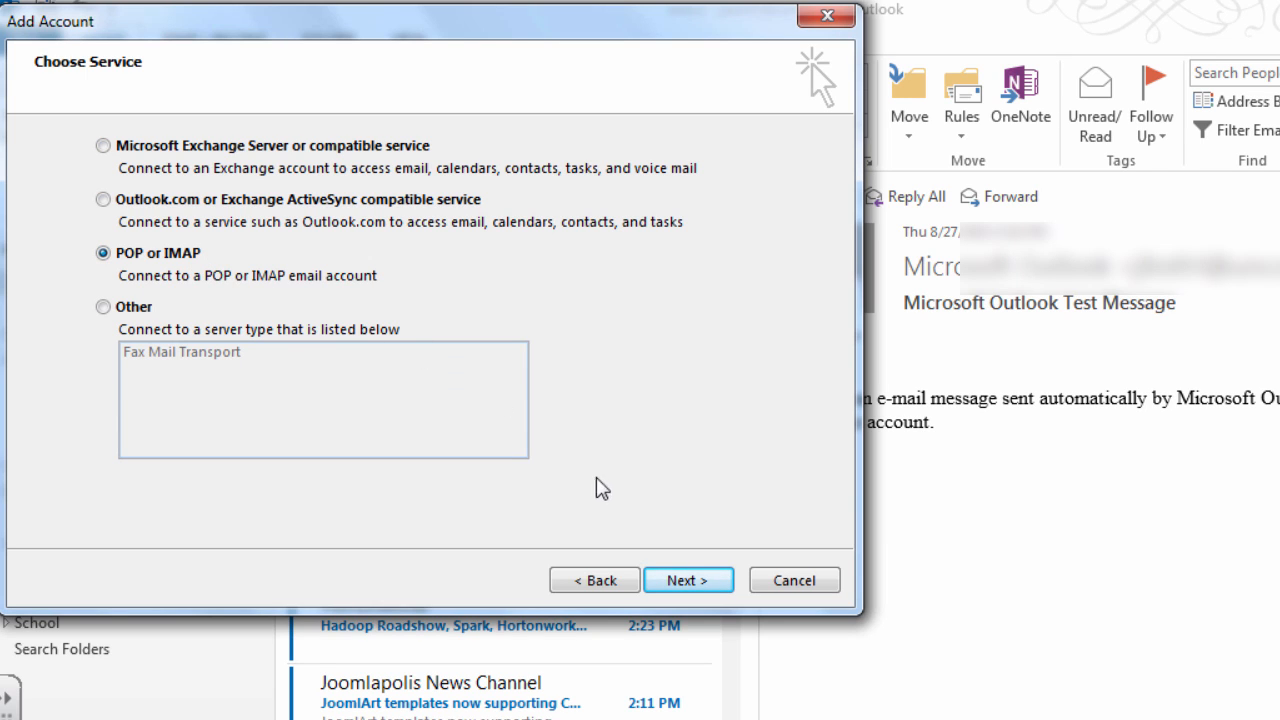
left_click(688, 580)
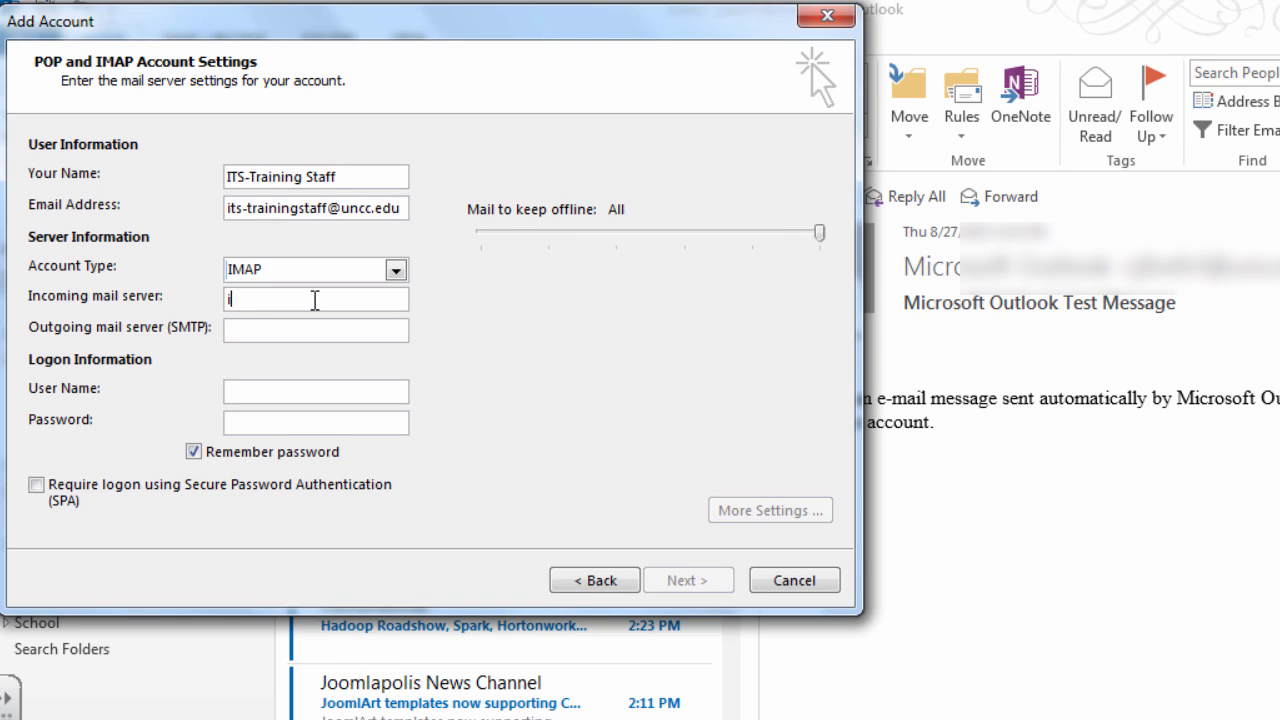
Step: Set incoming server to imap.gmail.com and outgoing server to smtp.gmail.com
type("map.gmail")
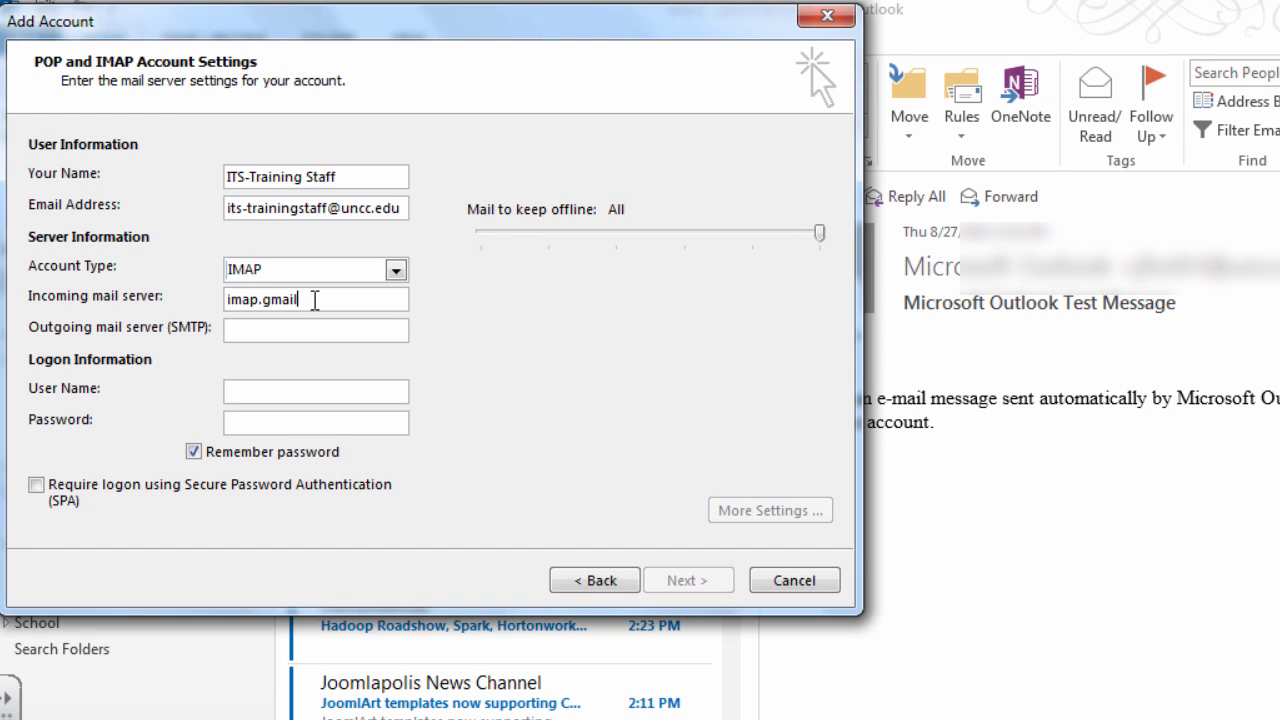
type(".com")
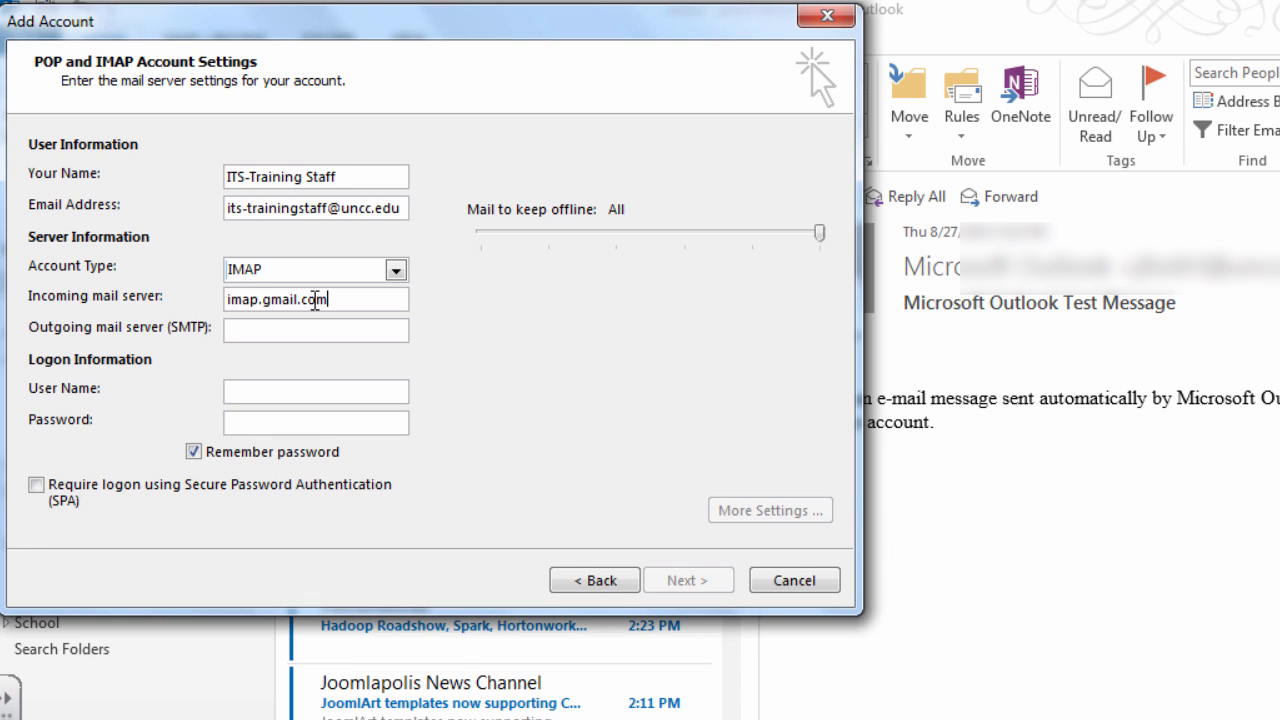
left_click(315, 330)
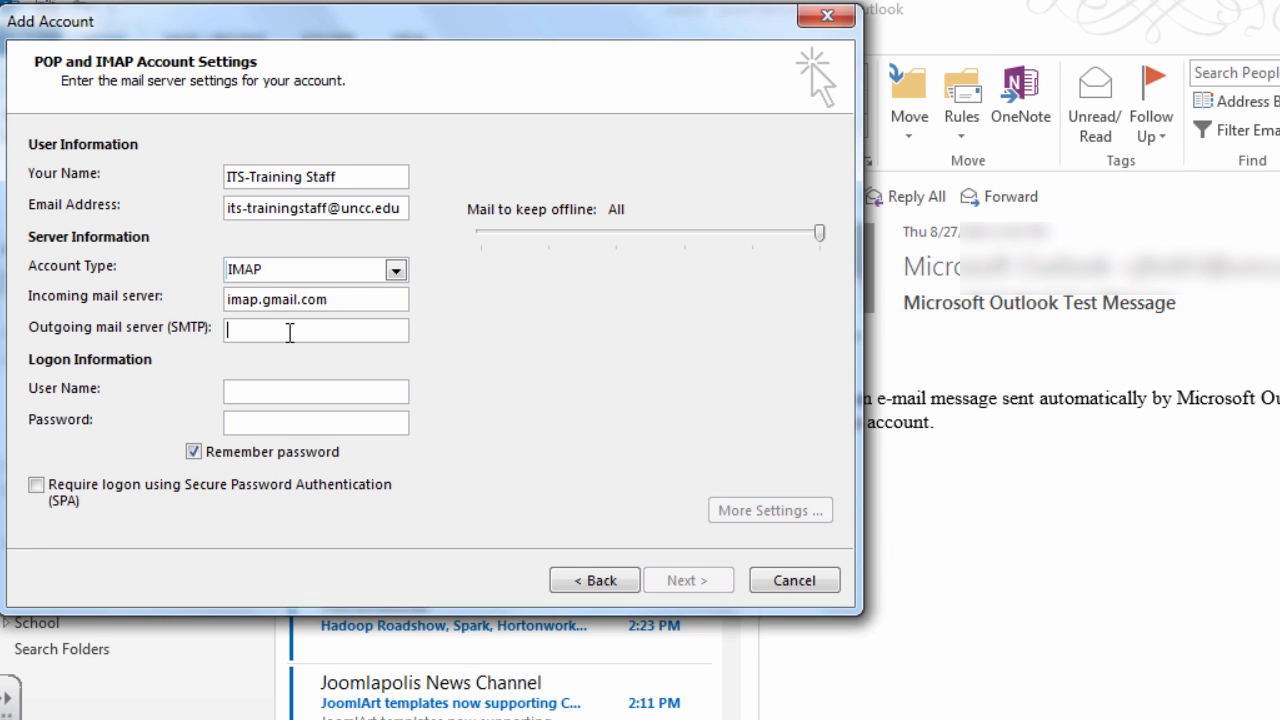
type("smtp.")
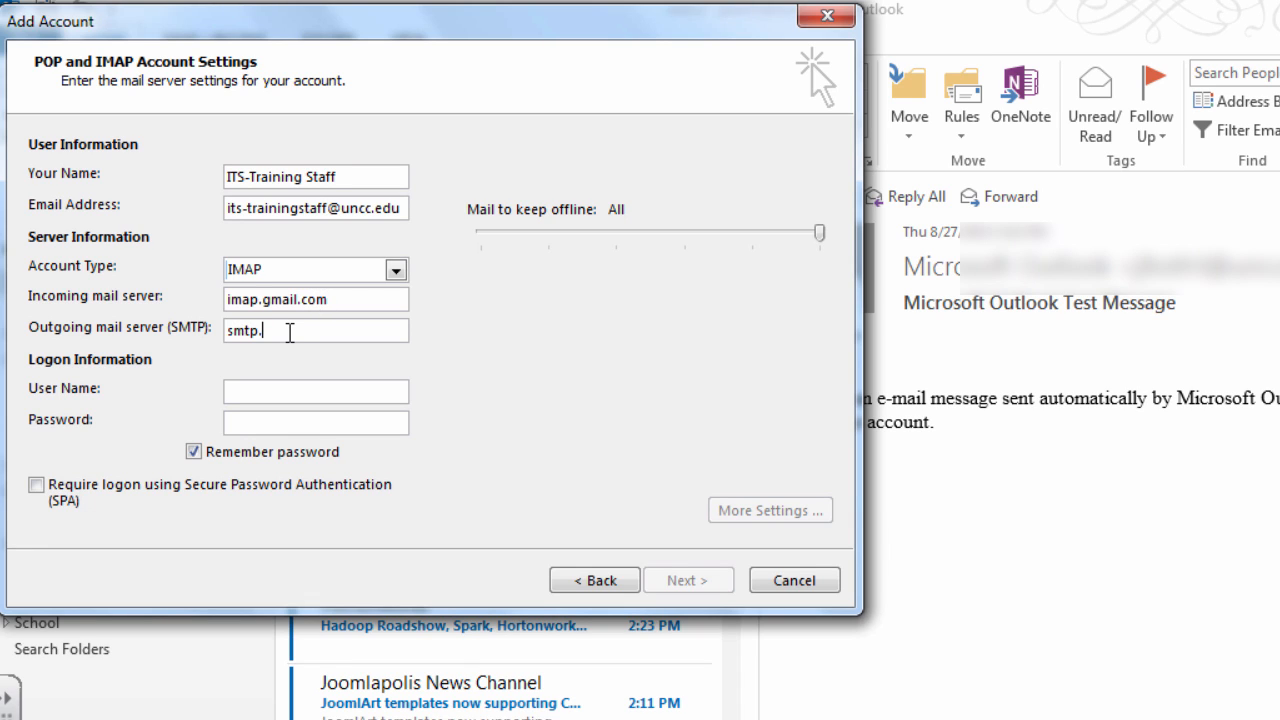
type("gmail.com")
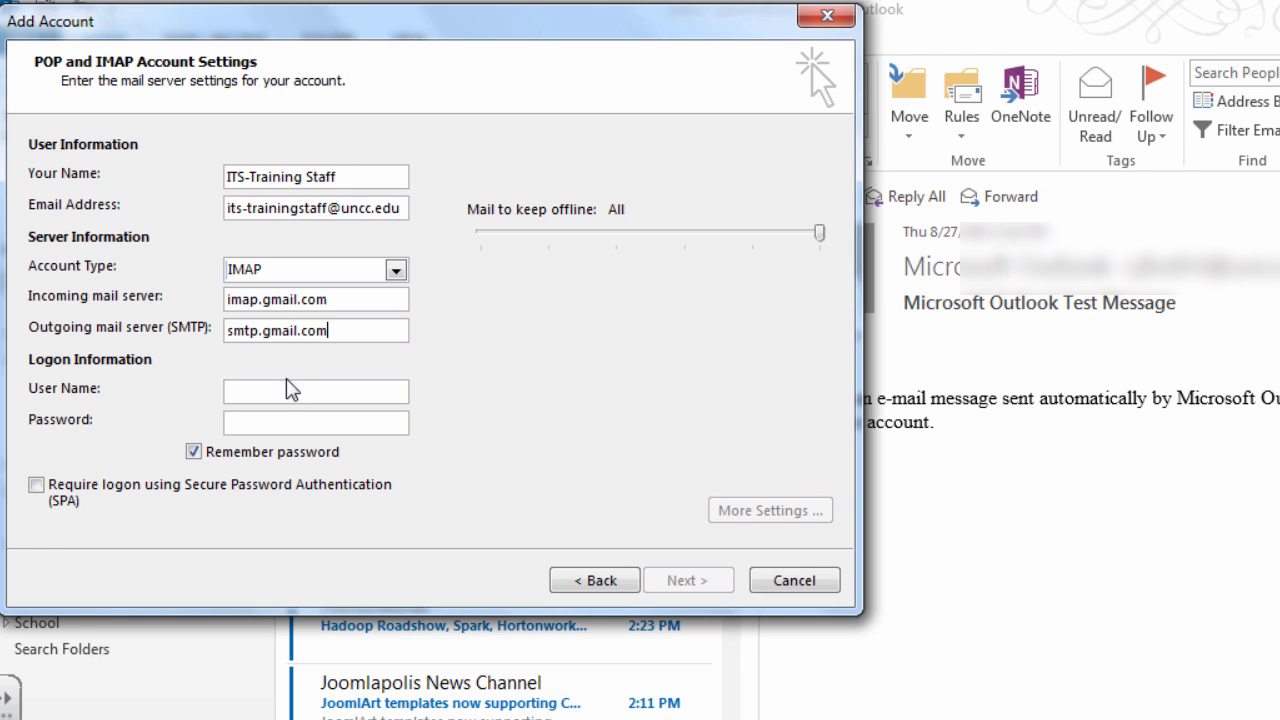
Step: Enter the full university email address as user name and the account password
left_click(290, 391)
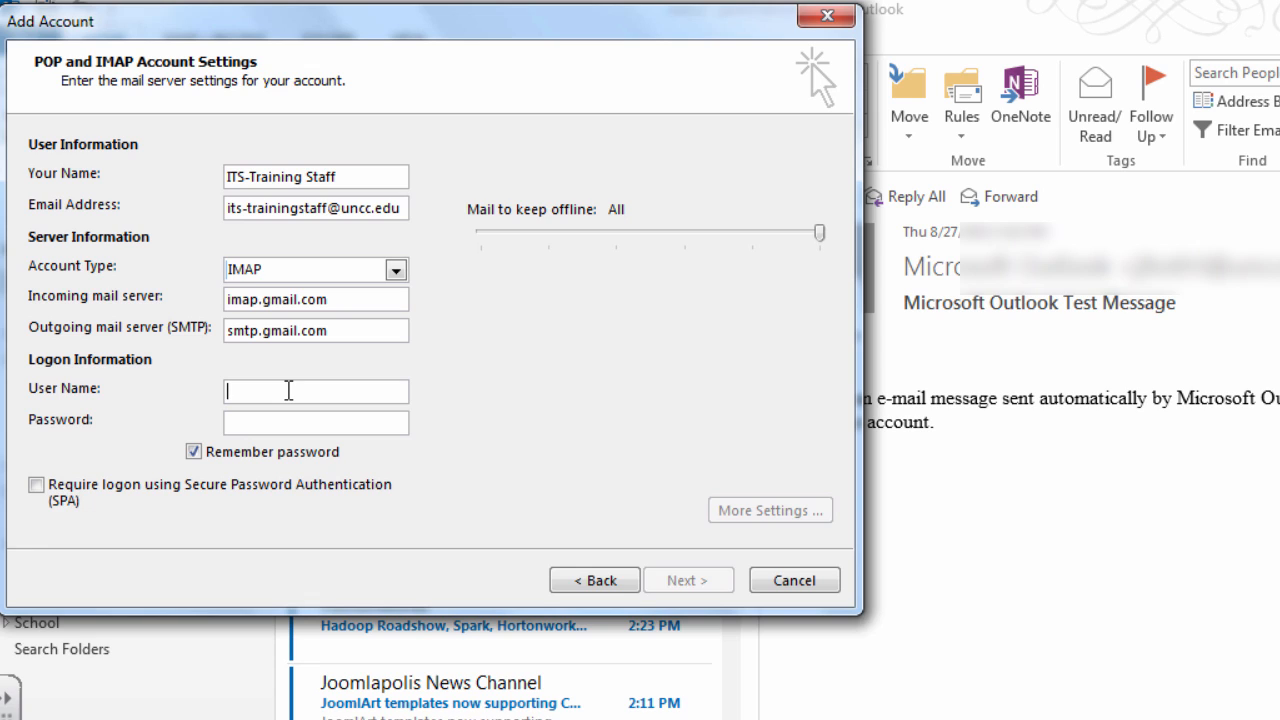
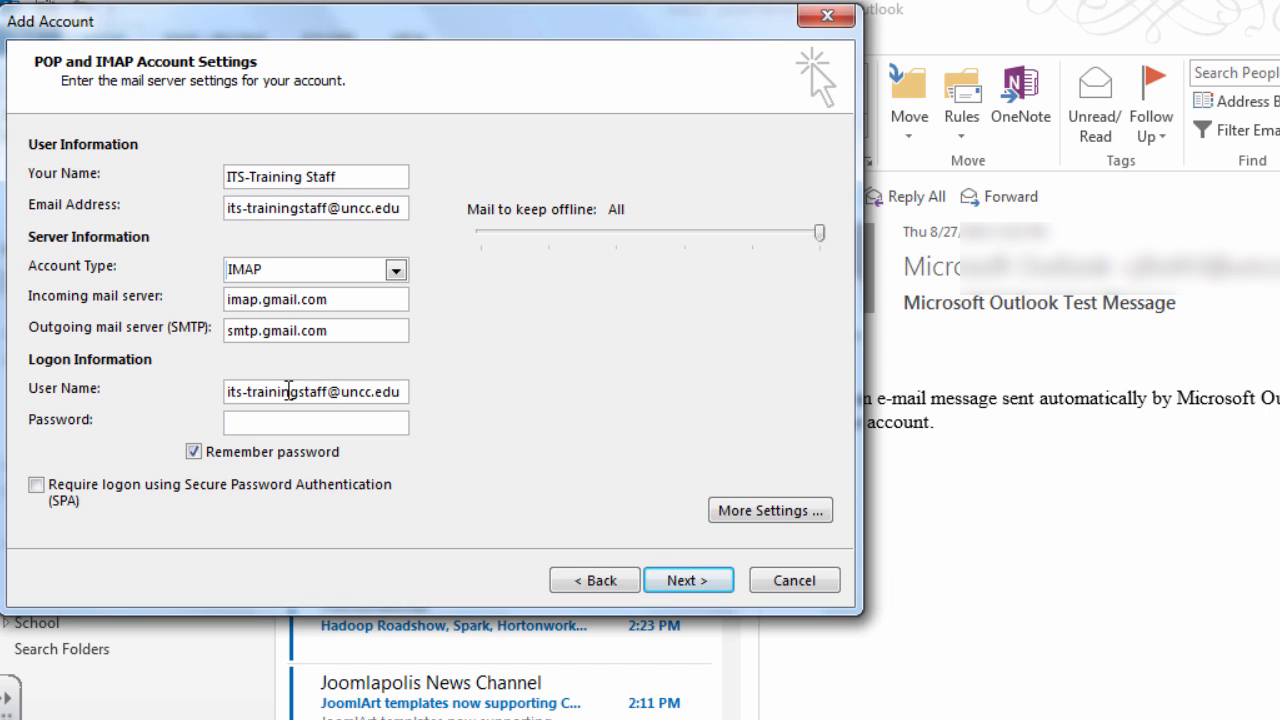
type("*********")
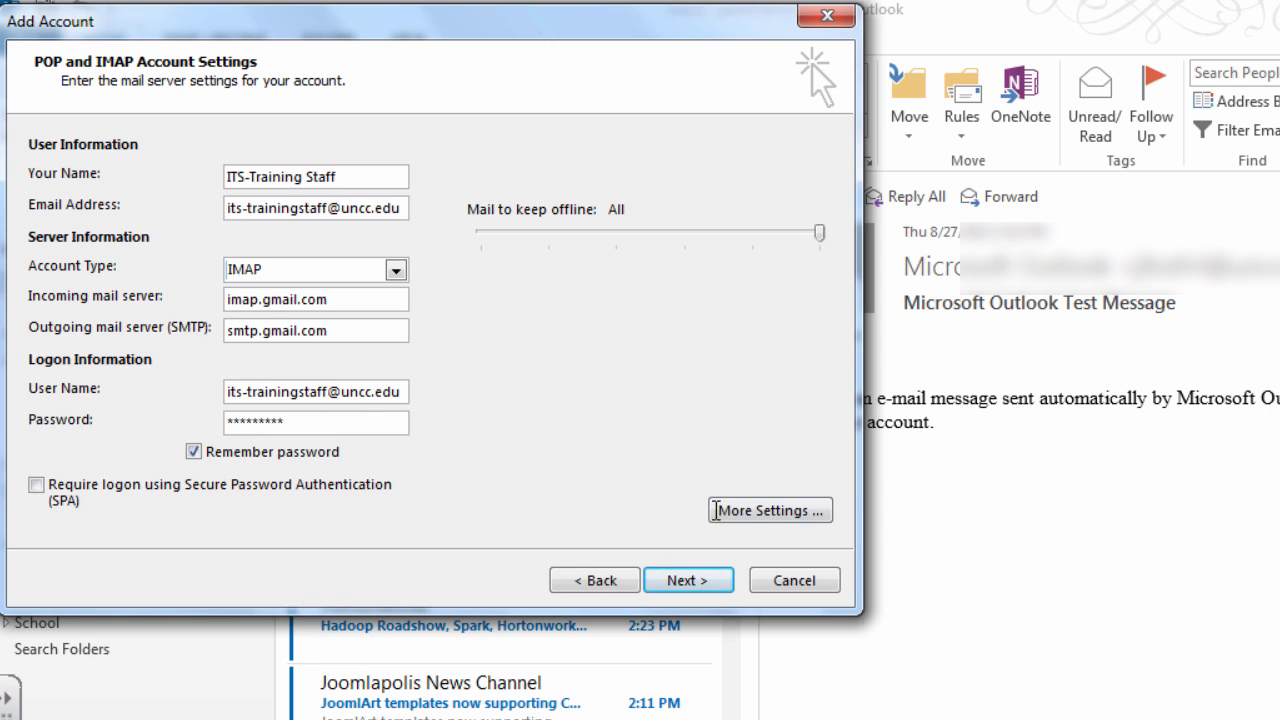
Step: In More Settings, require SMTP authentication using the incoming mail server's settings
left_click(769, 510)
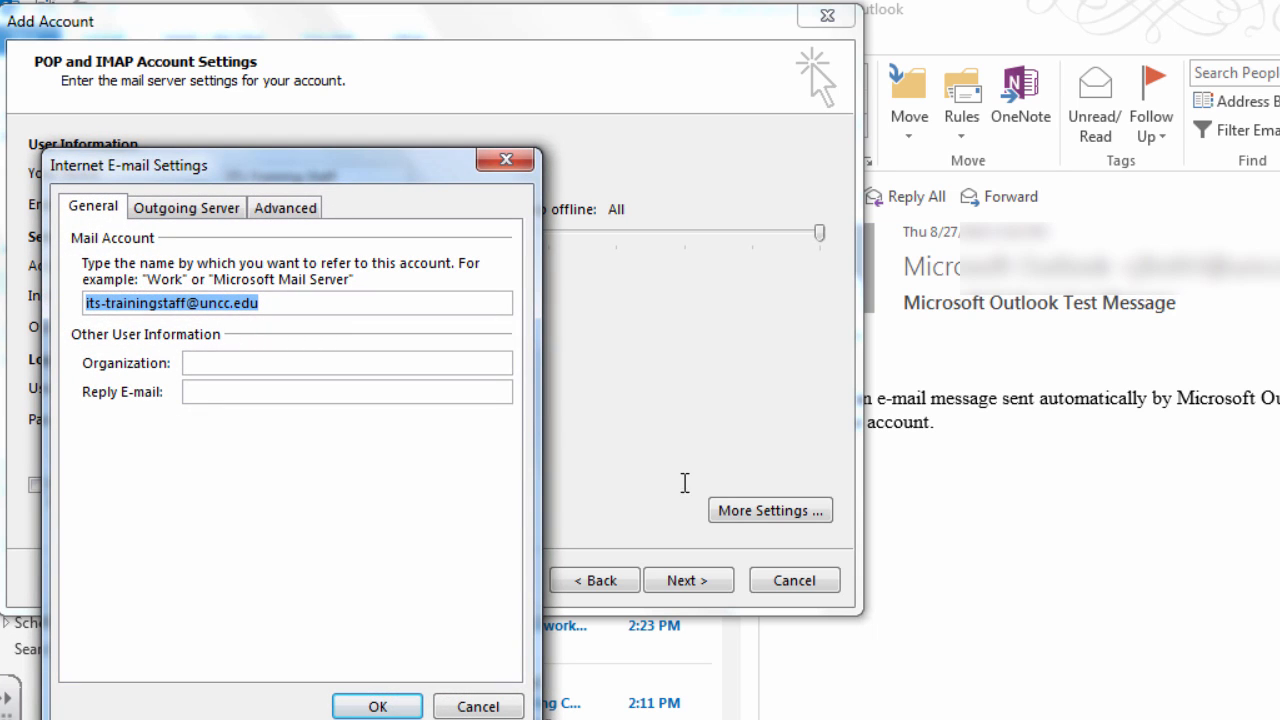
left_click(186, 207)
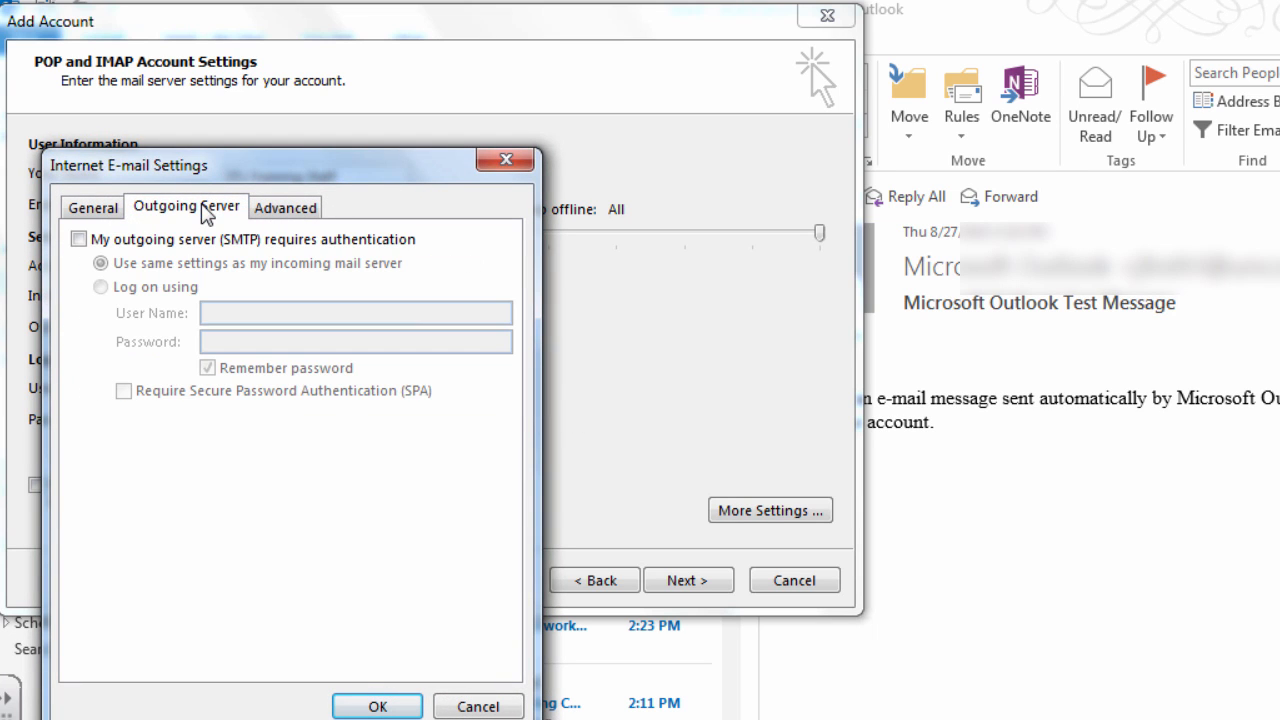
left_click(79, 239)
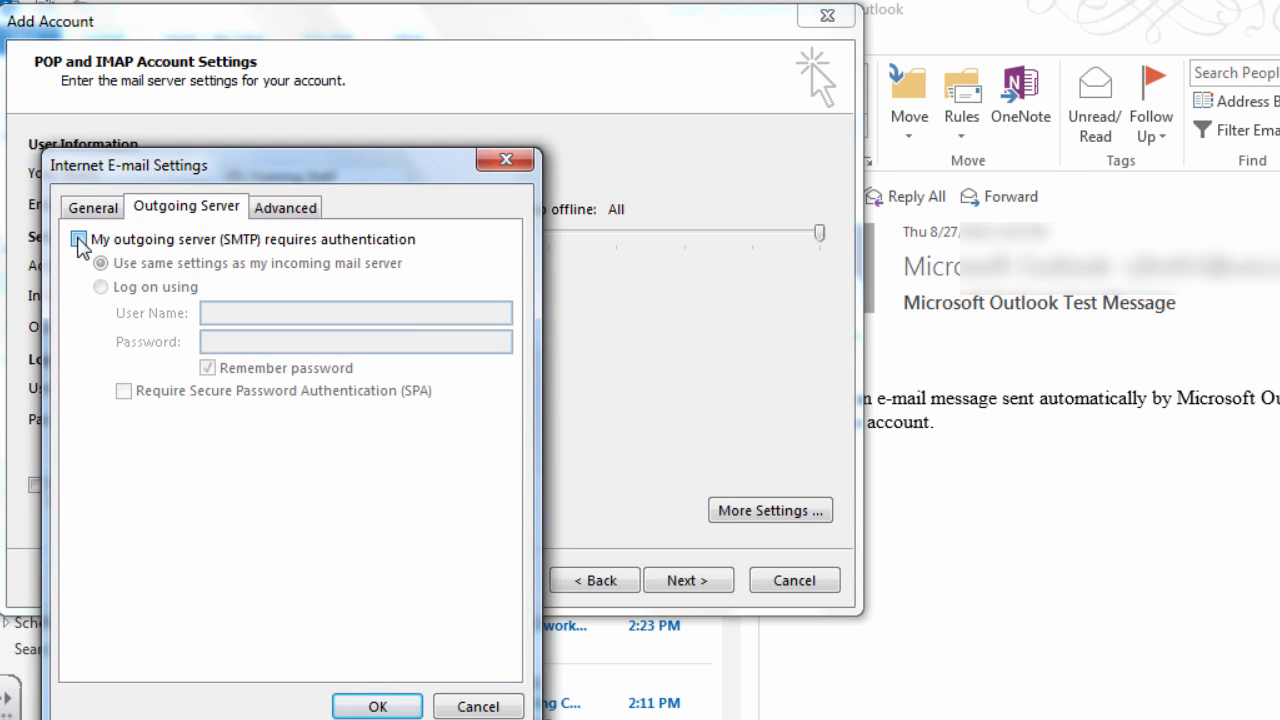
left_click(79, 239)
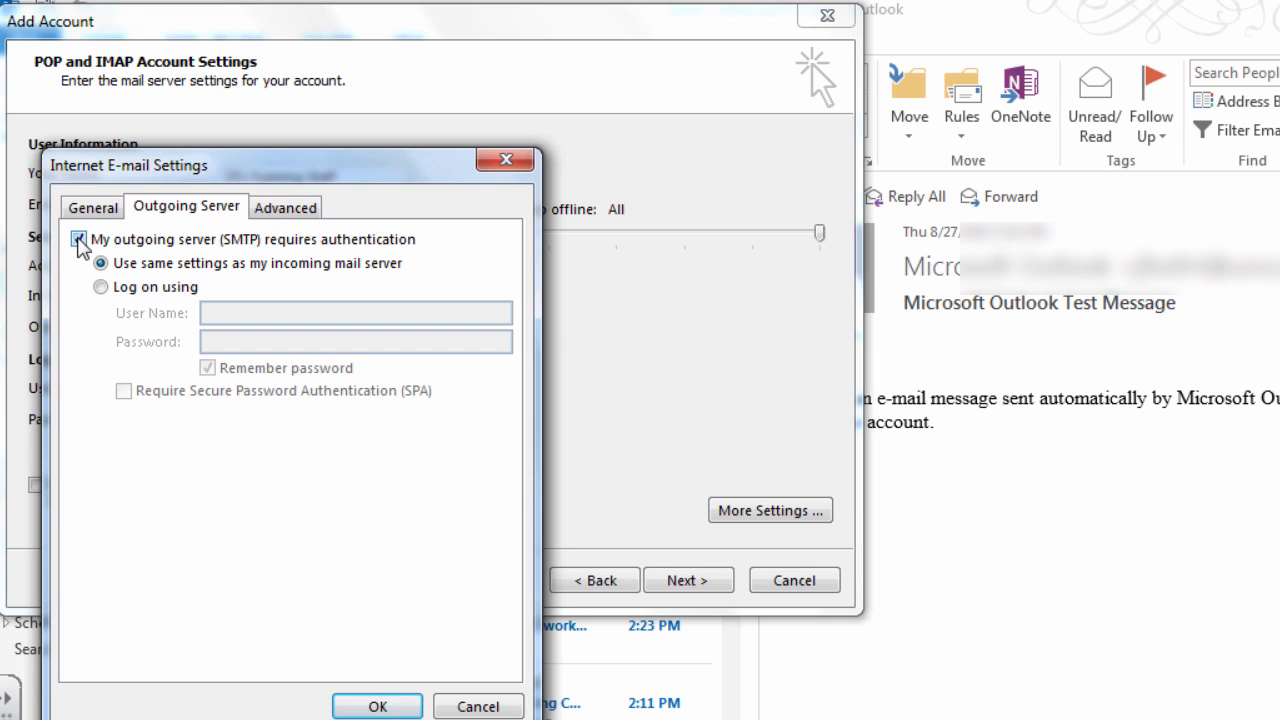
left_click(78, 239)
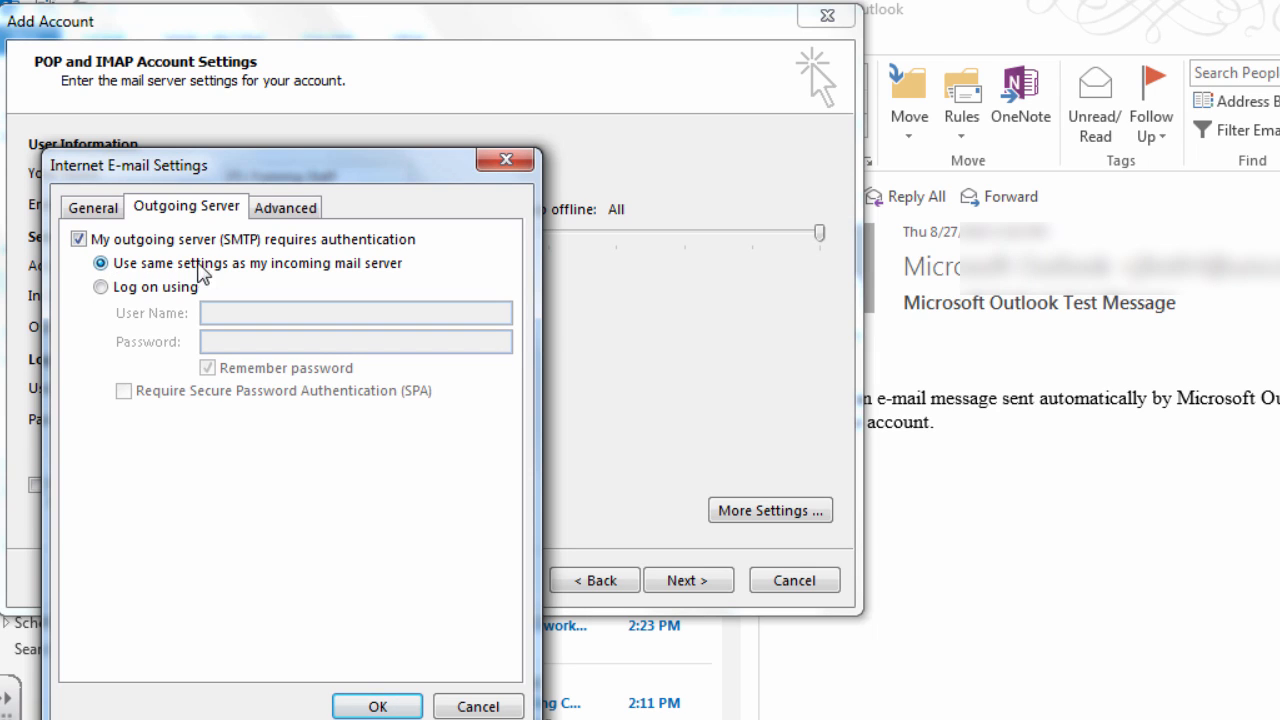
mouse_move(248, 277)
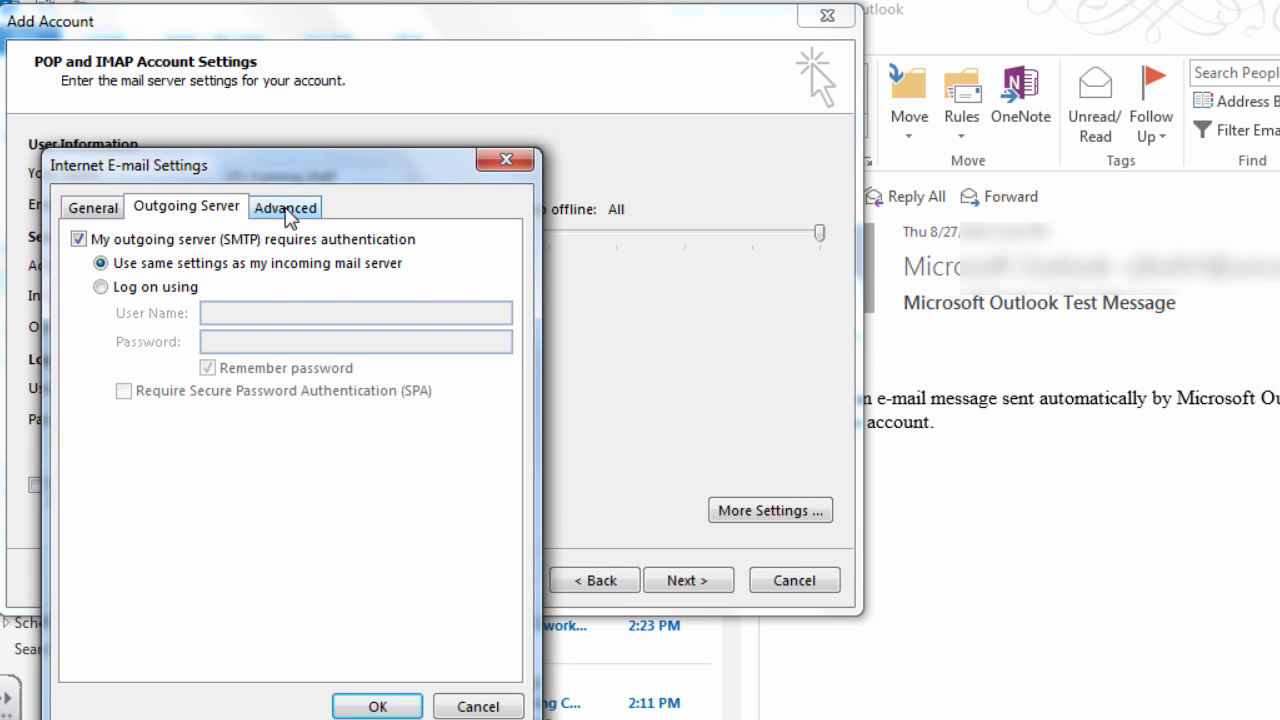
Step: Set IMAP to port 993 and SMTP to port 465, both SSL, and save
left_click(285, 207)
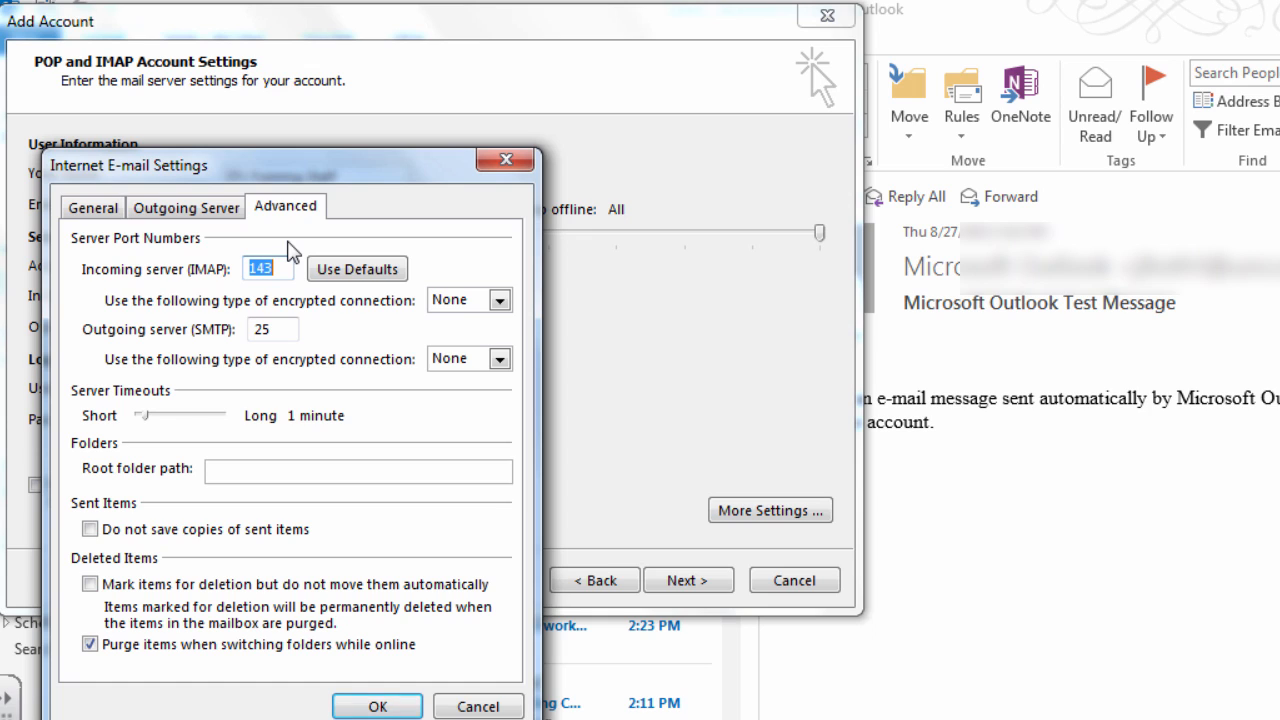
type("993")
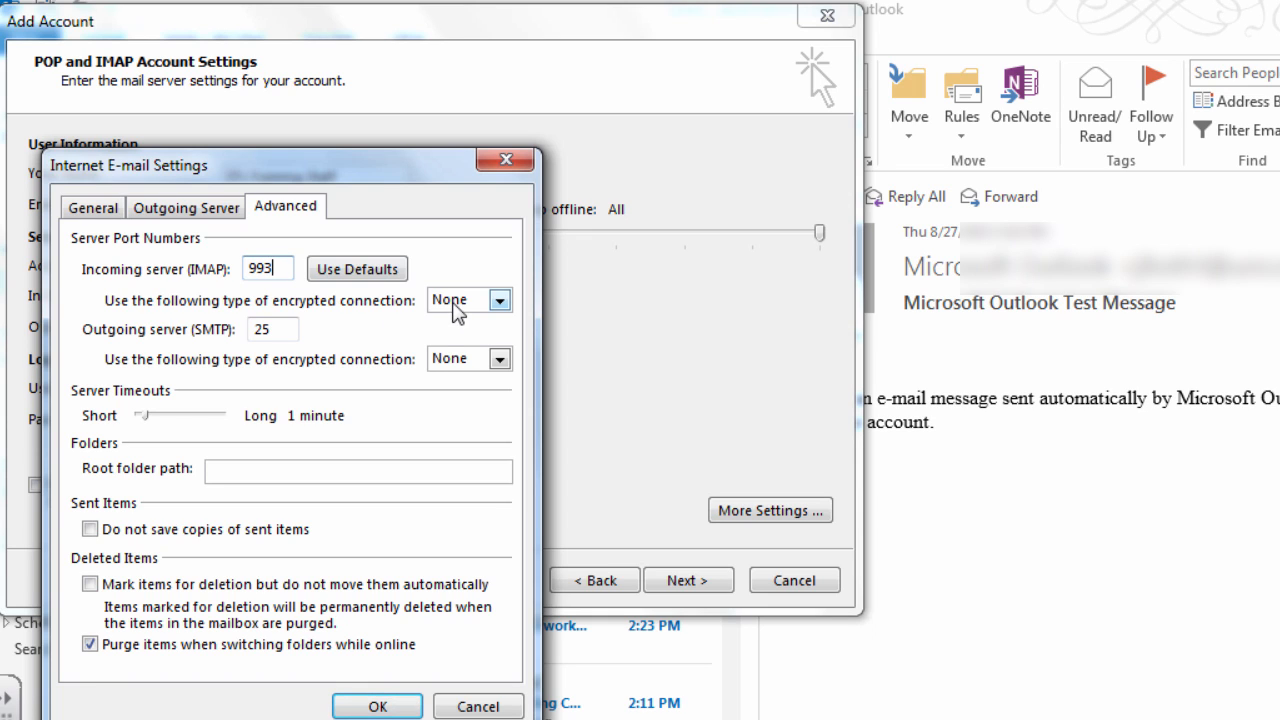
left_click(498, 300)
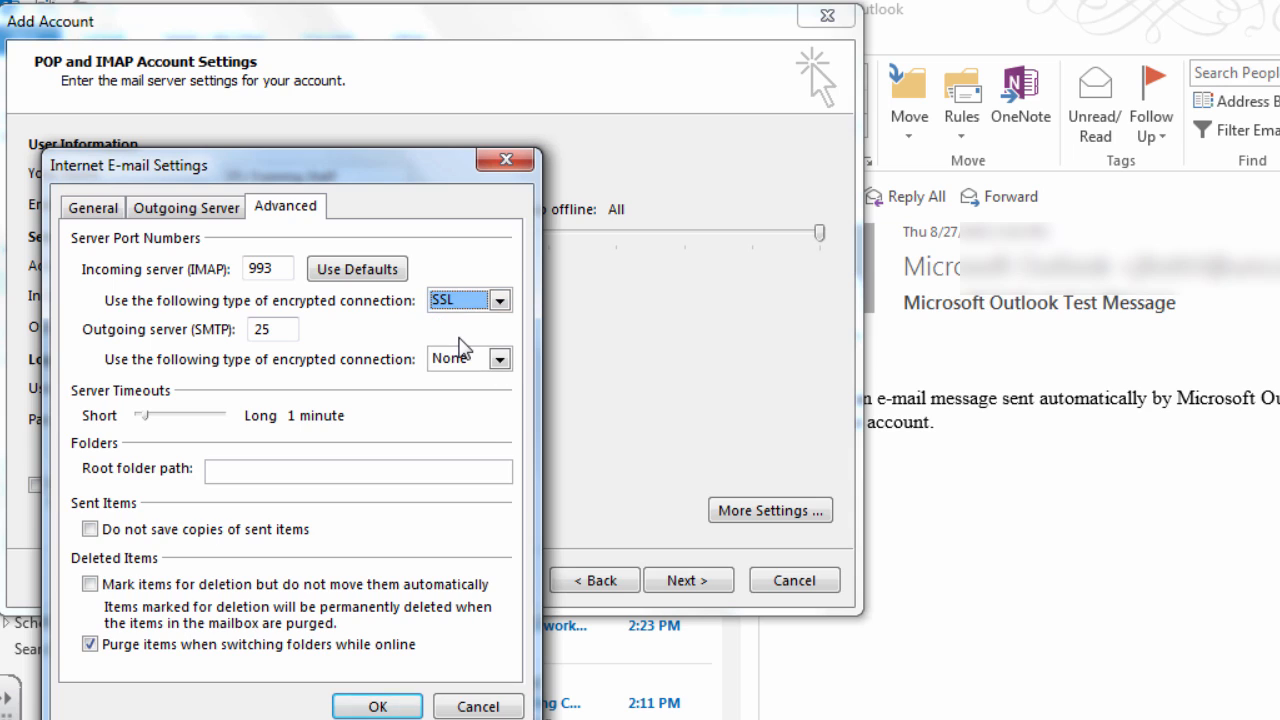
mouse_move(345, 360)
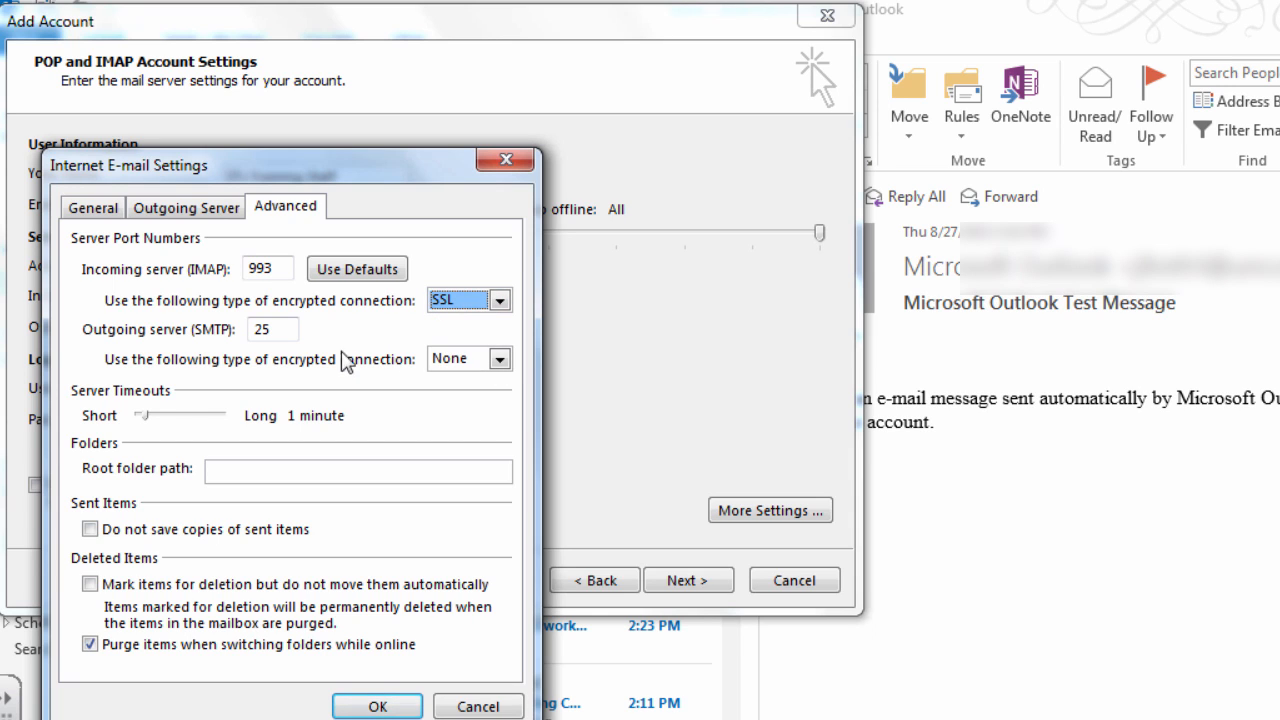
left_click(498, 358)
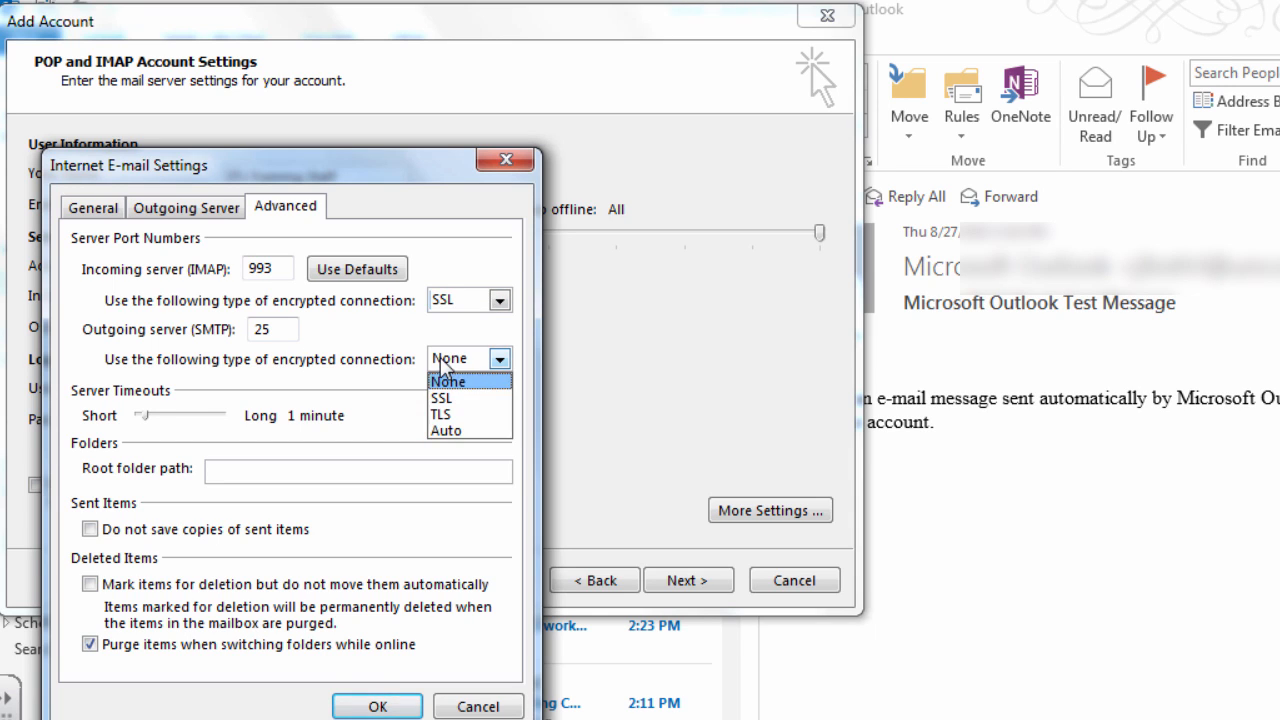
left_click(441, 397)
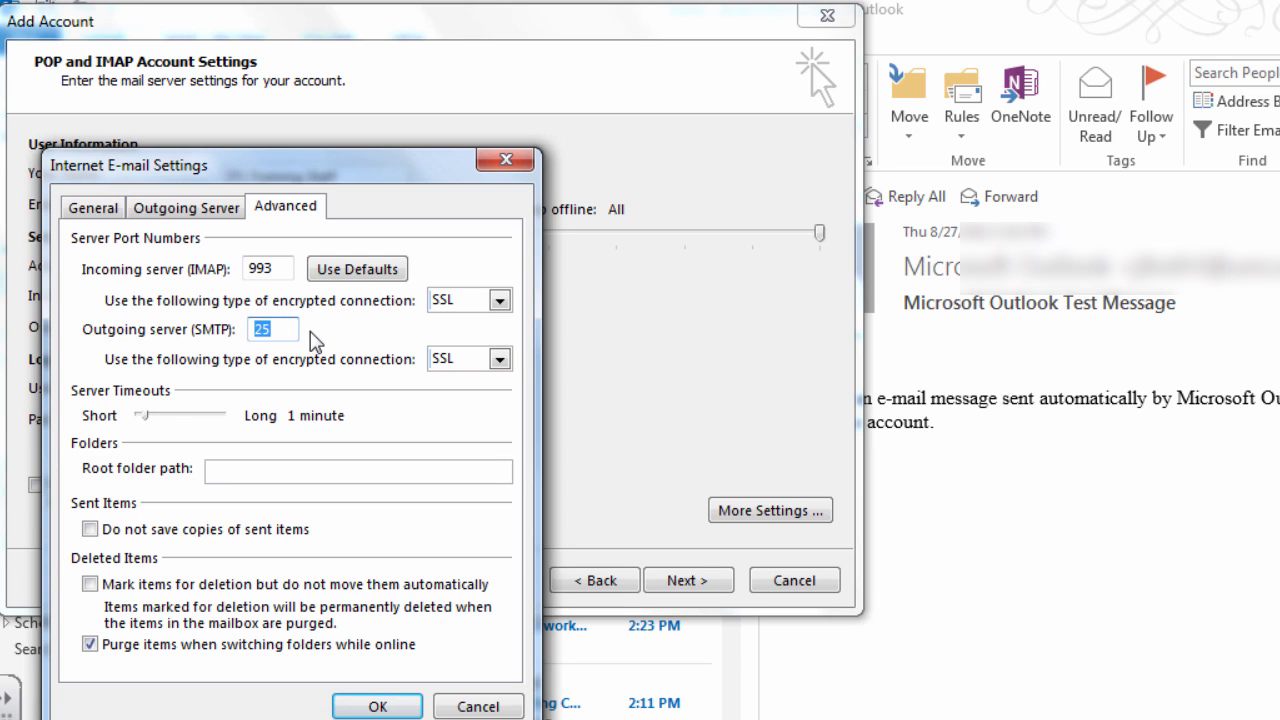
type("465")
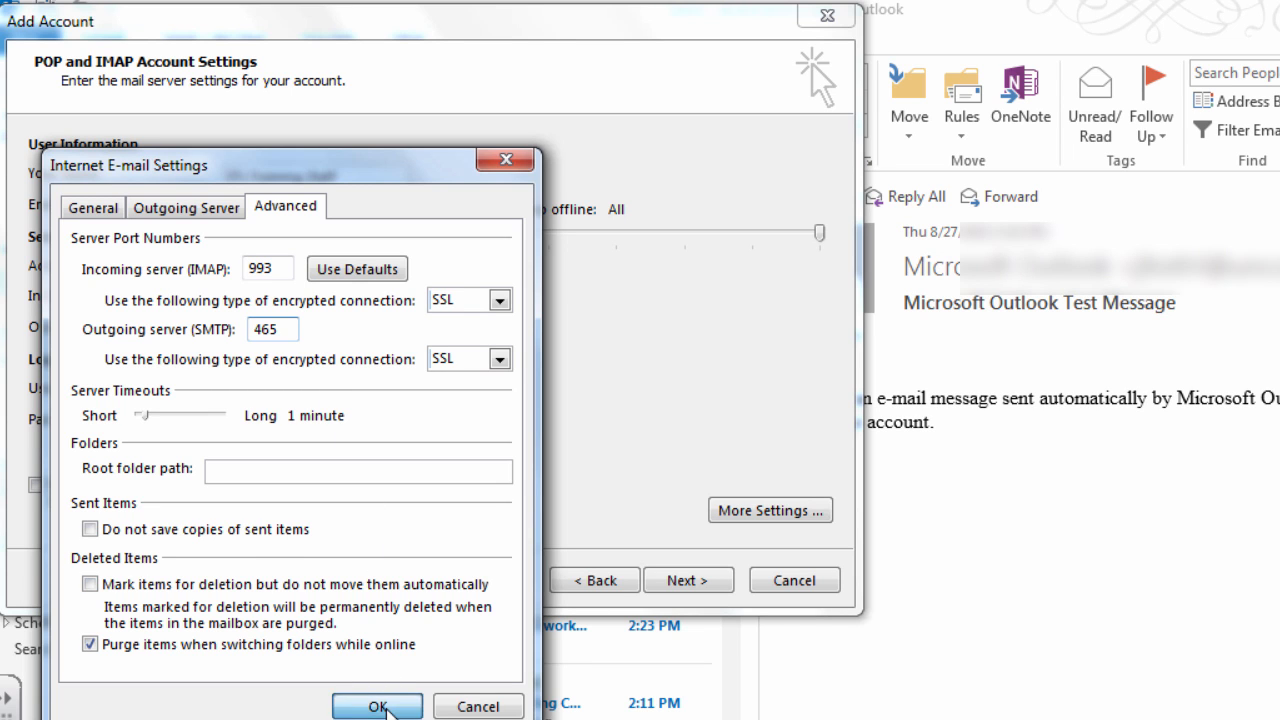
left_click(377, 706)
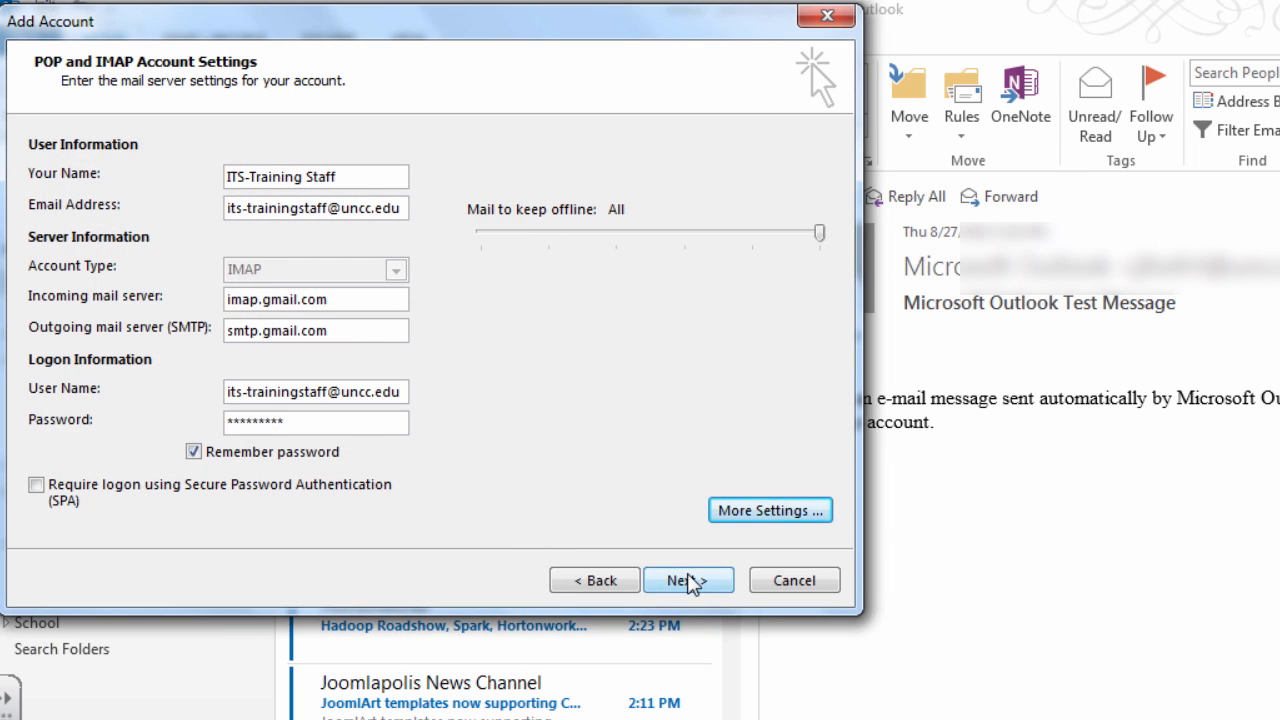
Step: Run the account test, then close the successful IMAP logon and test message results
left_click(688, 580)
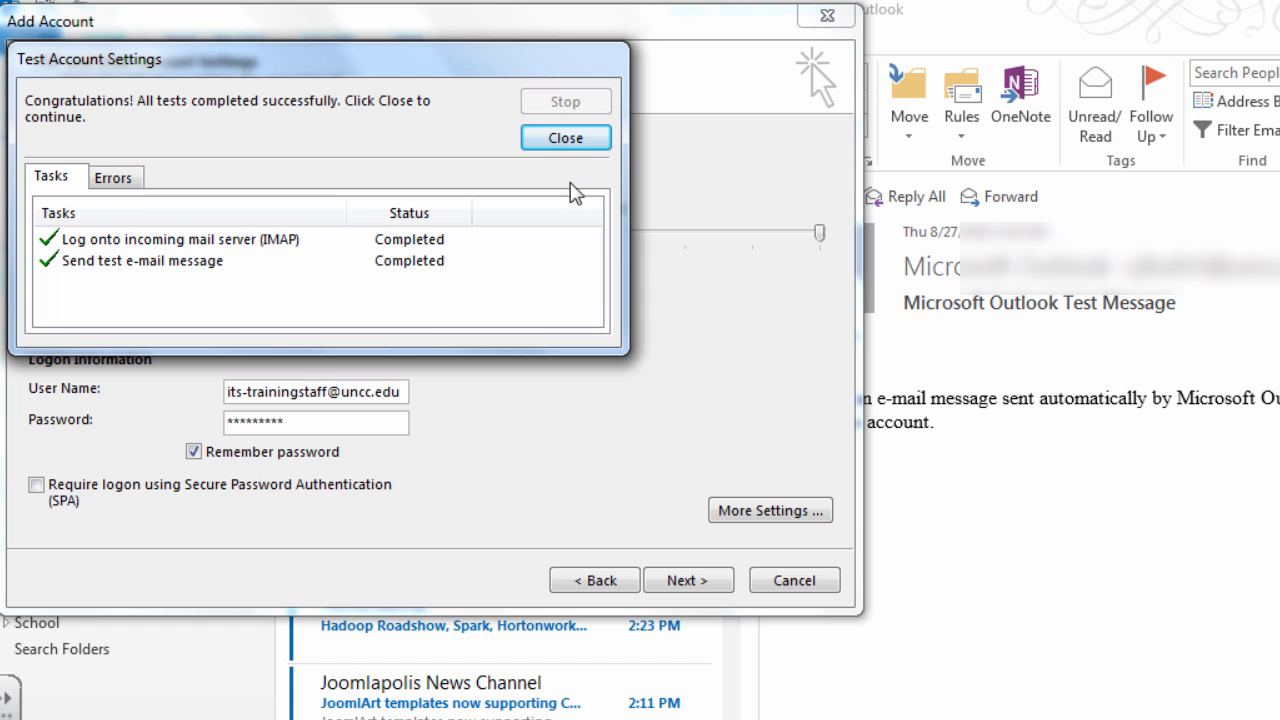
left_click(565, 137)
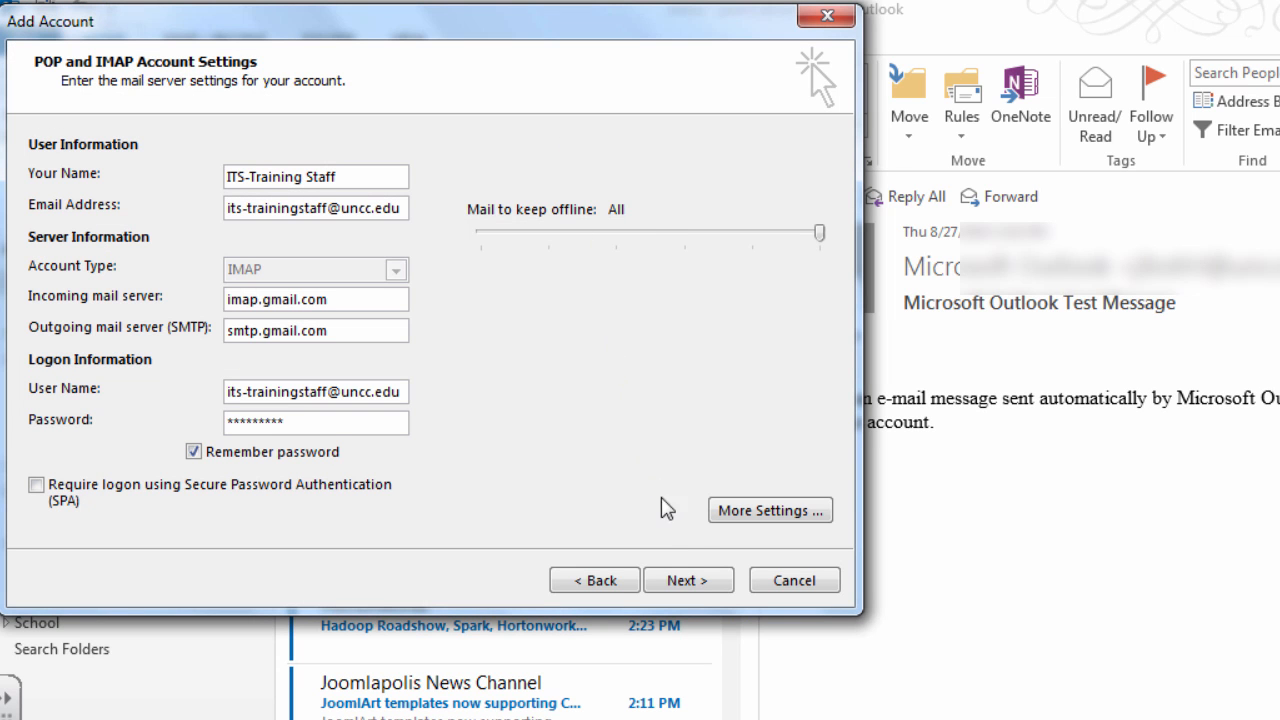
mouse_move(694, 533)
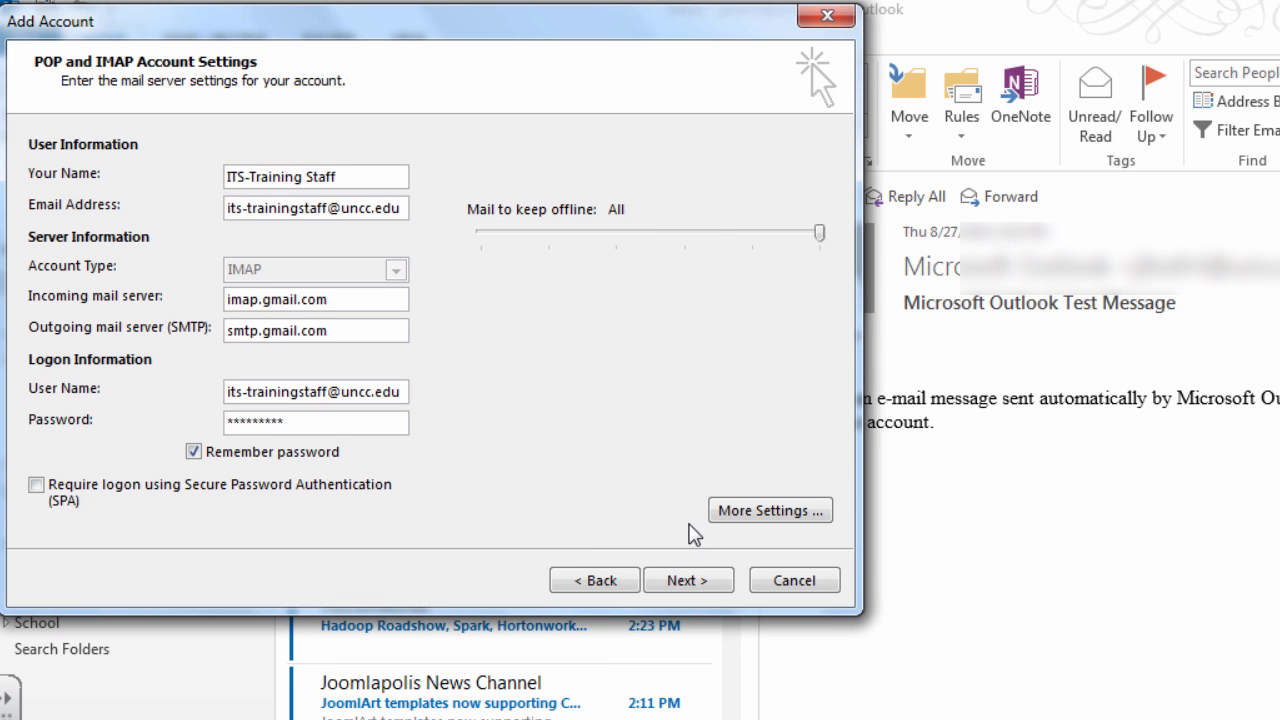